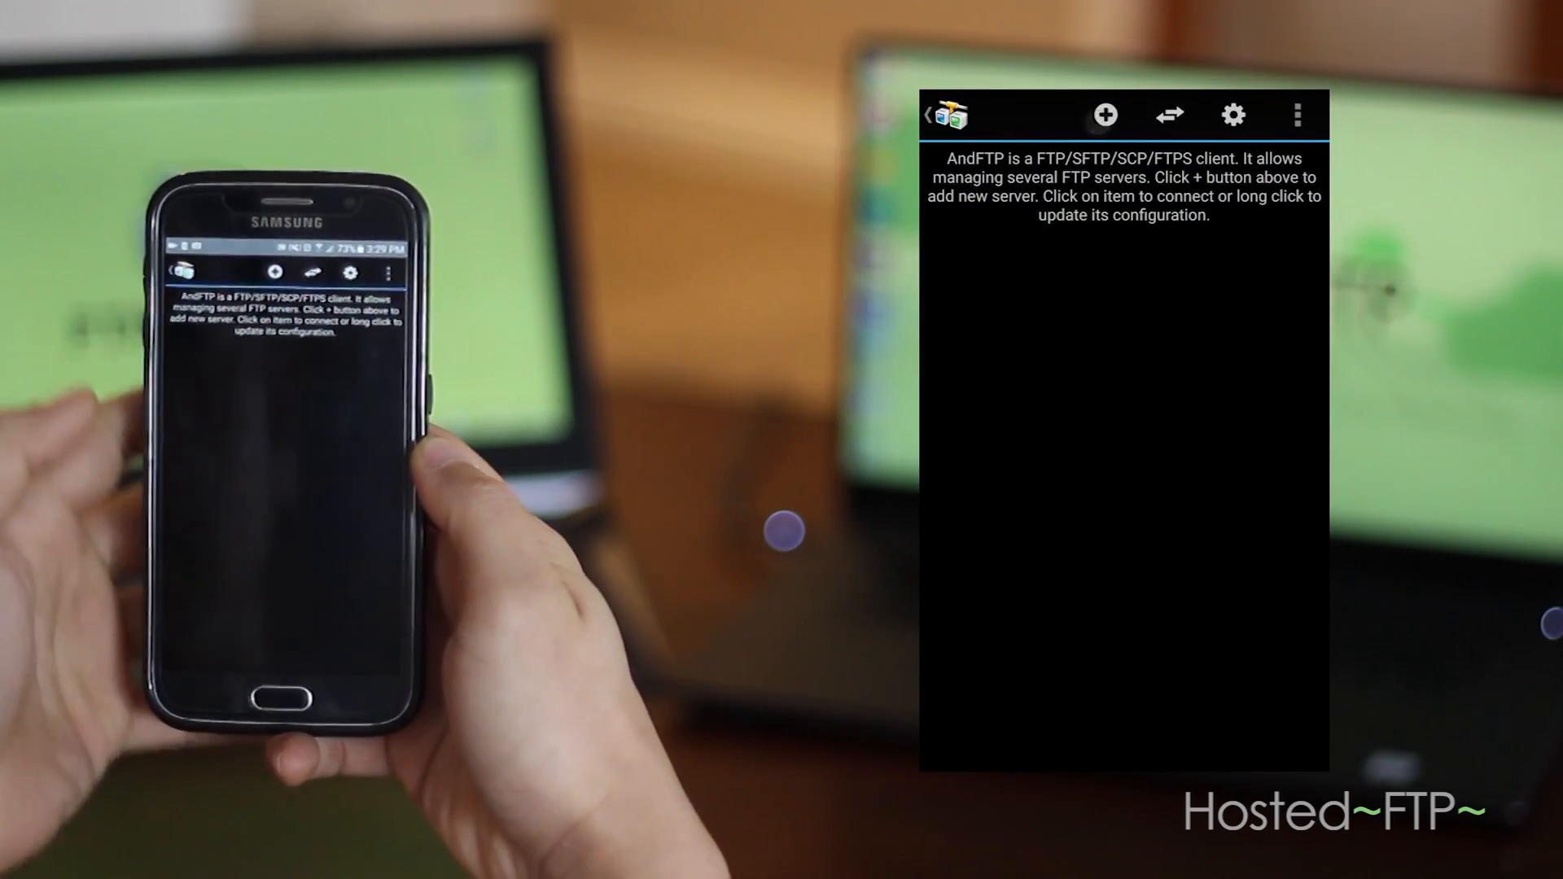
# Start a new server entry from the AndFTP home screen
pyautogui.click(1105, 116)
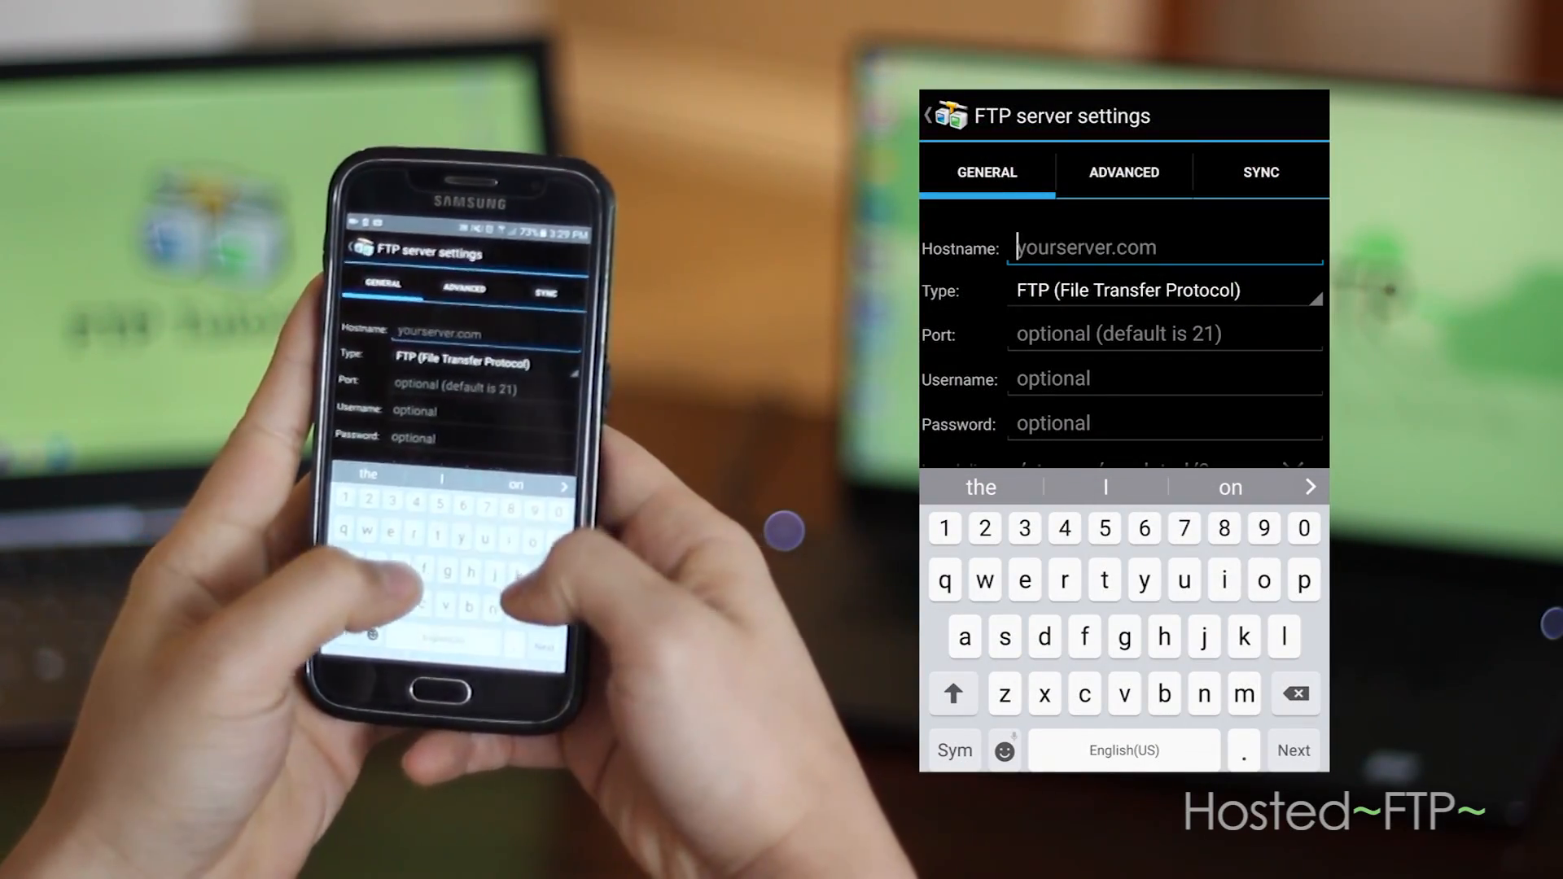
# Enter hostname ftp.hostedftp.com, username ftptutorials and the password
pyautogui.write('ftp.')
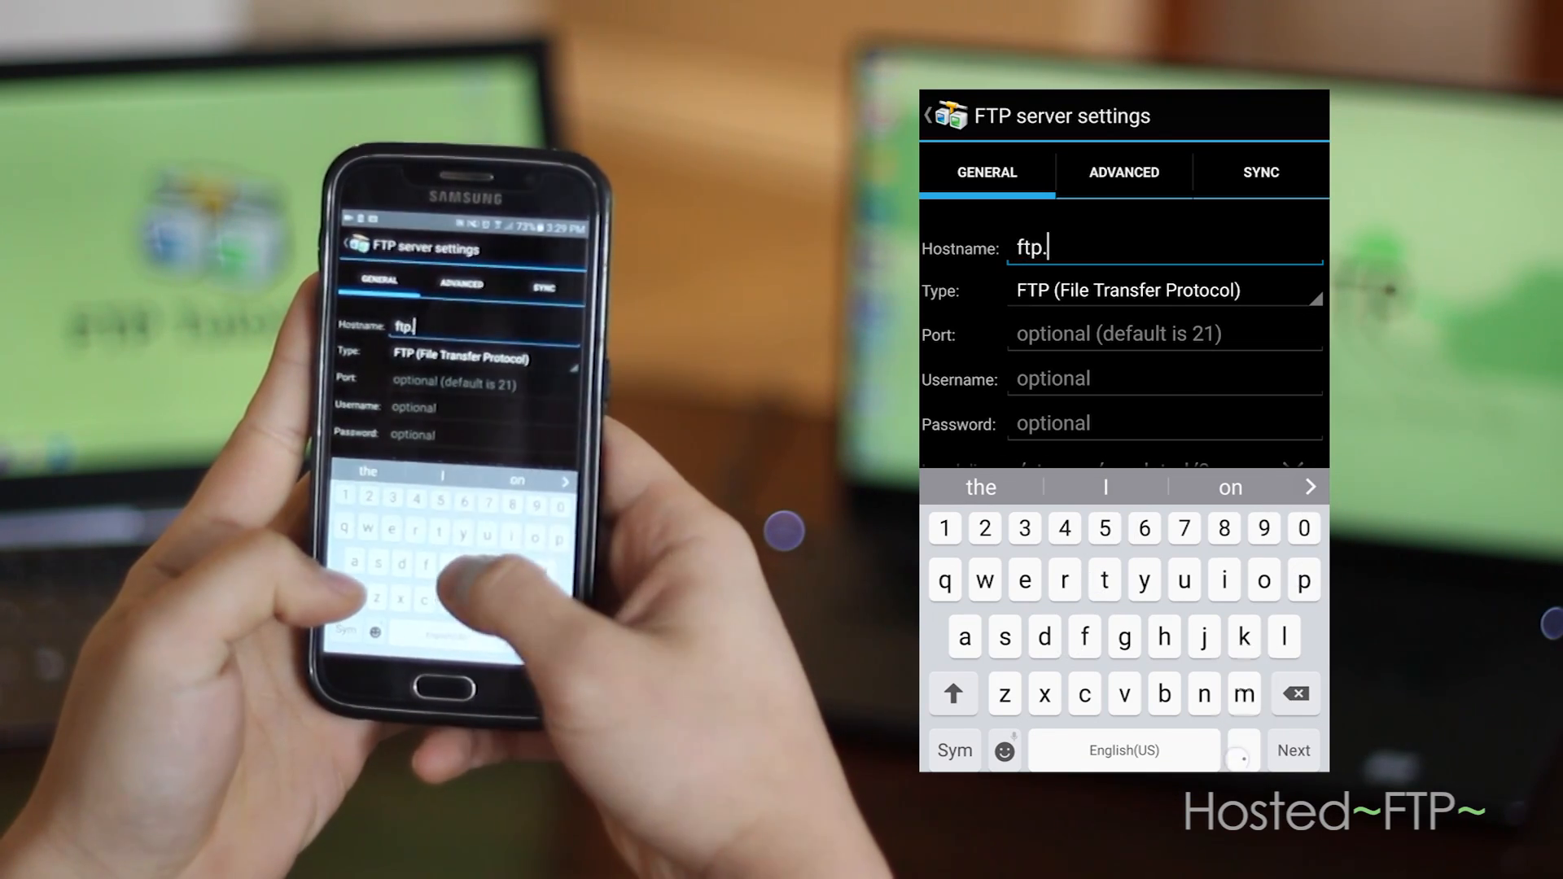
pyautogui.write('hostedftp.com')
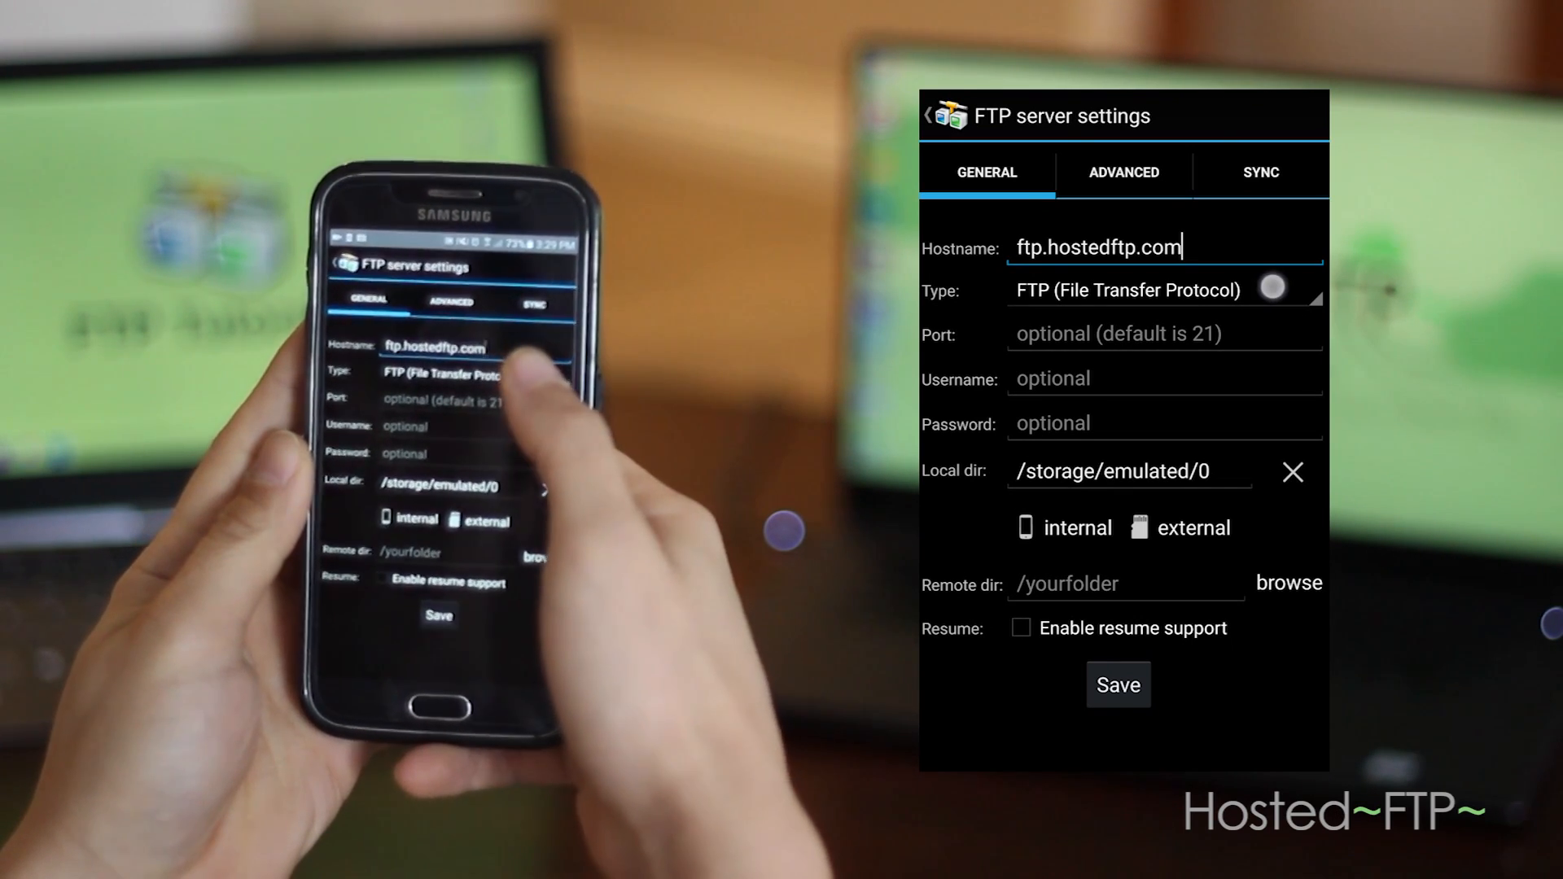
pyautogui.click(1162, 290)
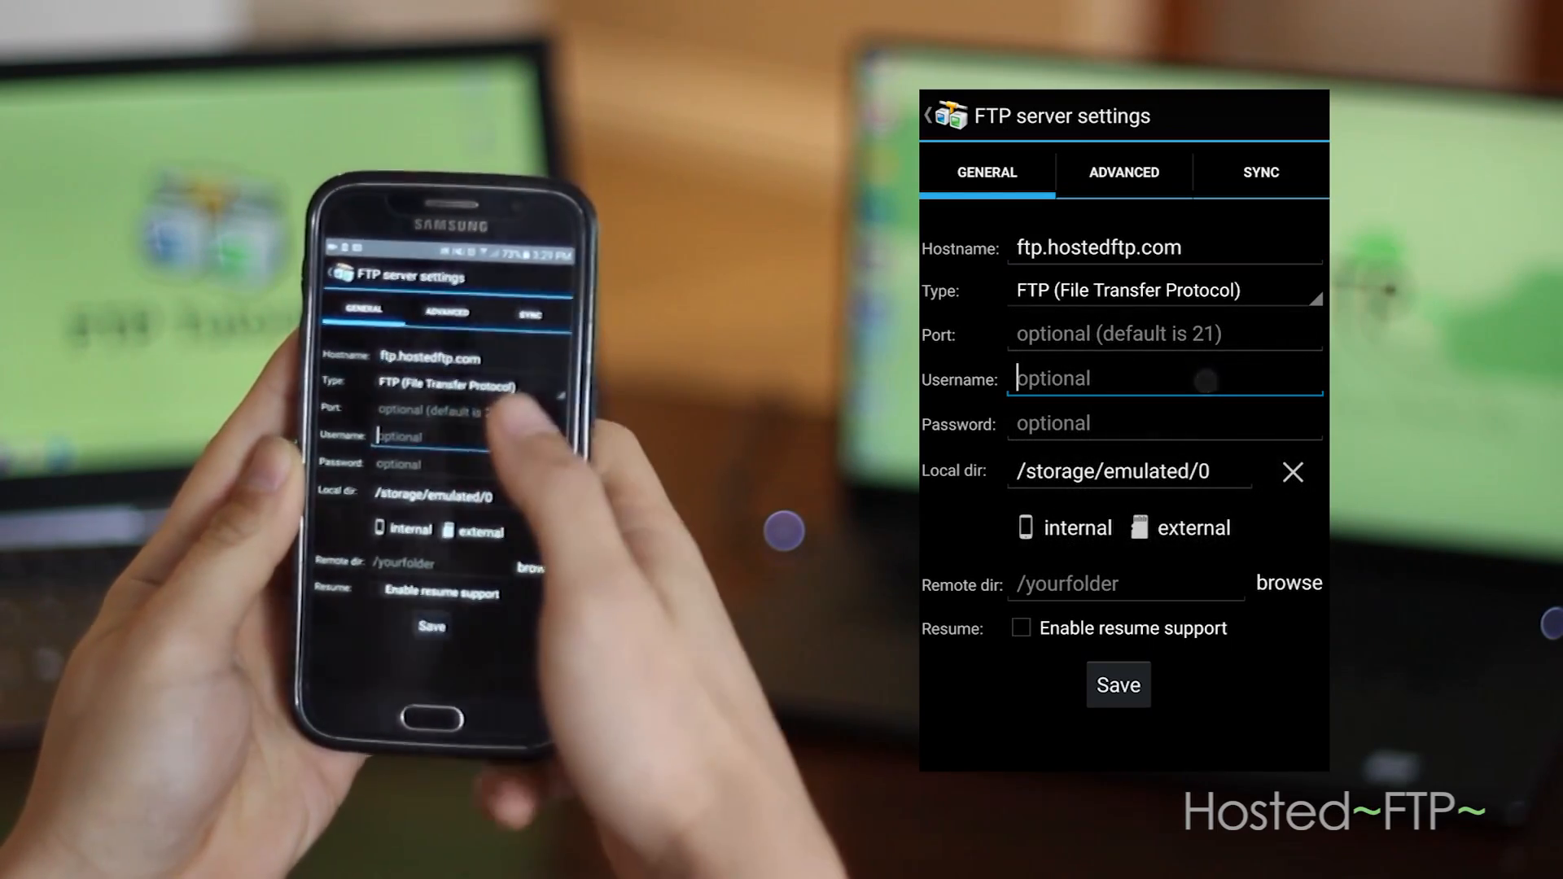
pyautogui.click(1164, 378)
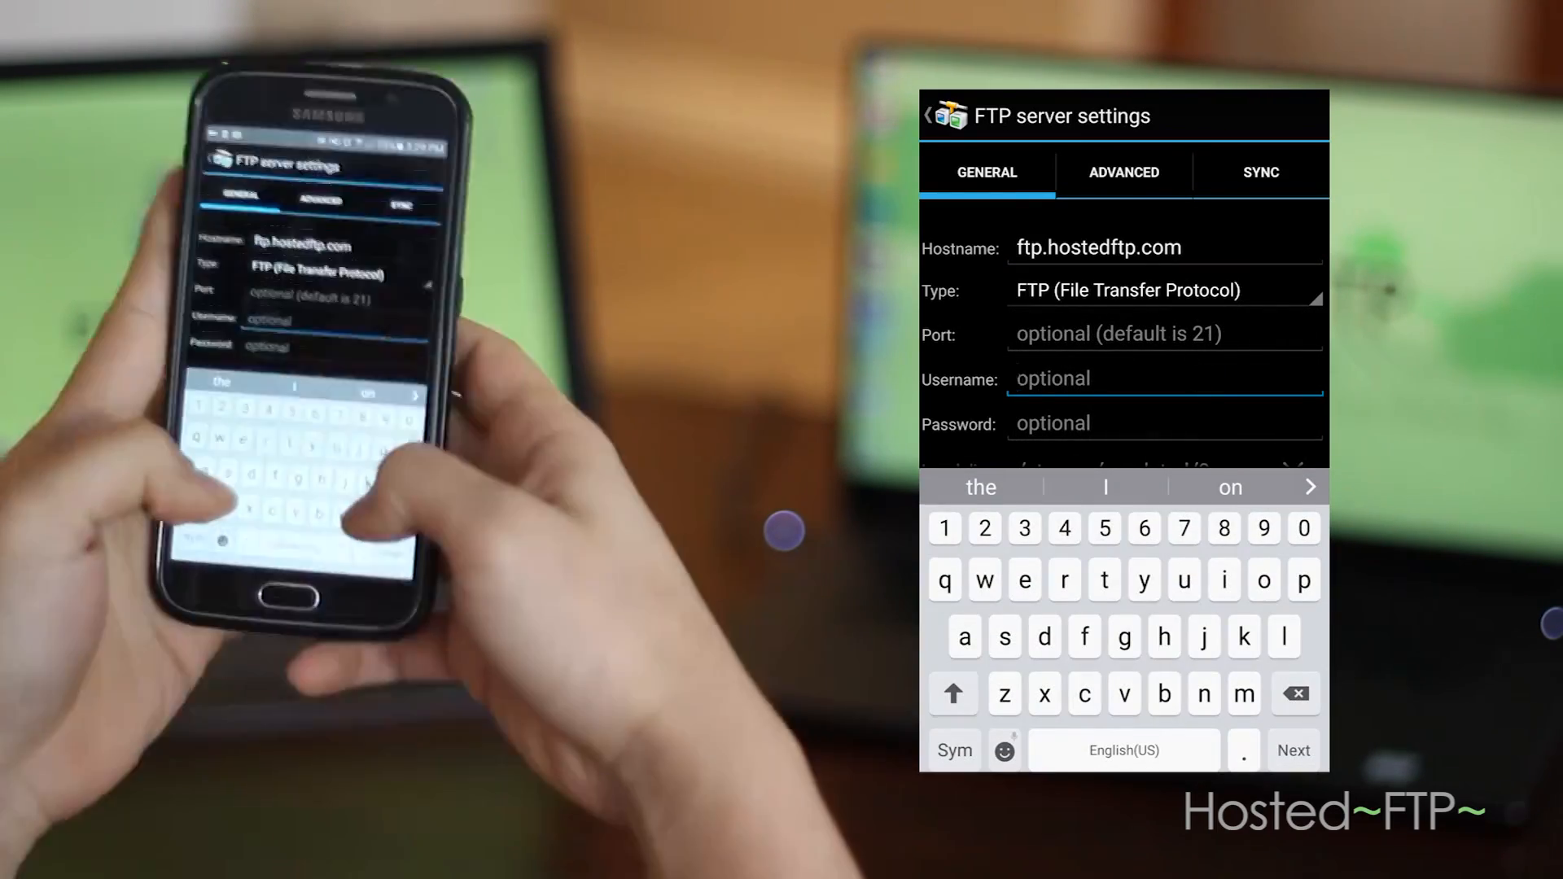
pyautogui.write('ftptutorials')
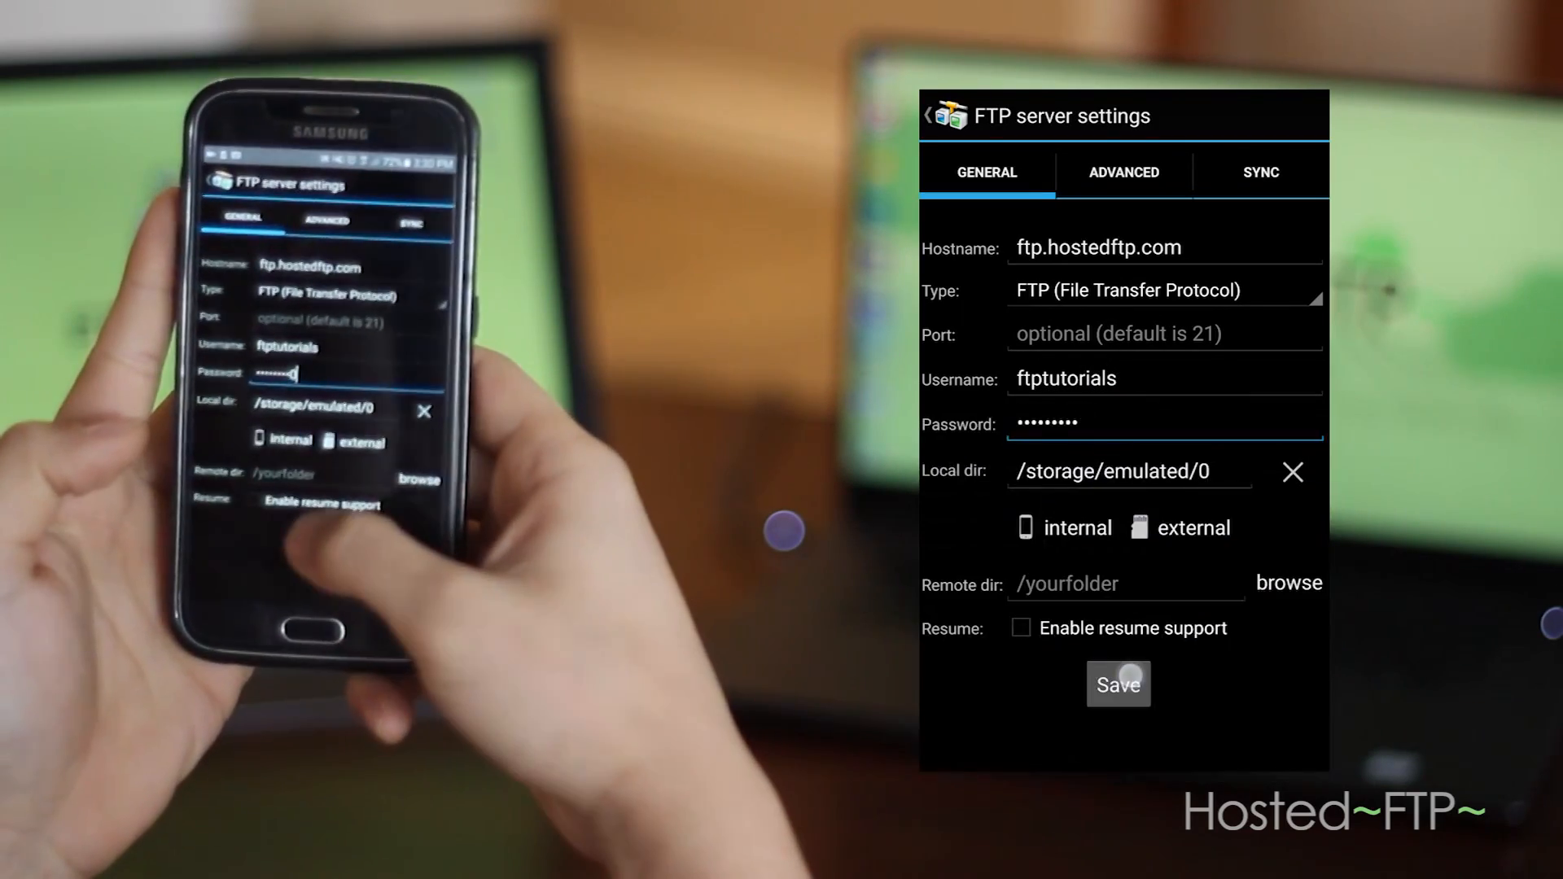
pyautogui.click(1118, 684)
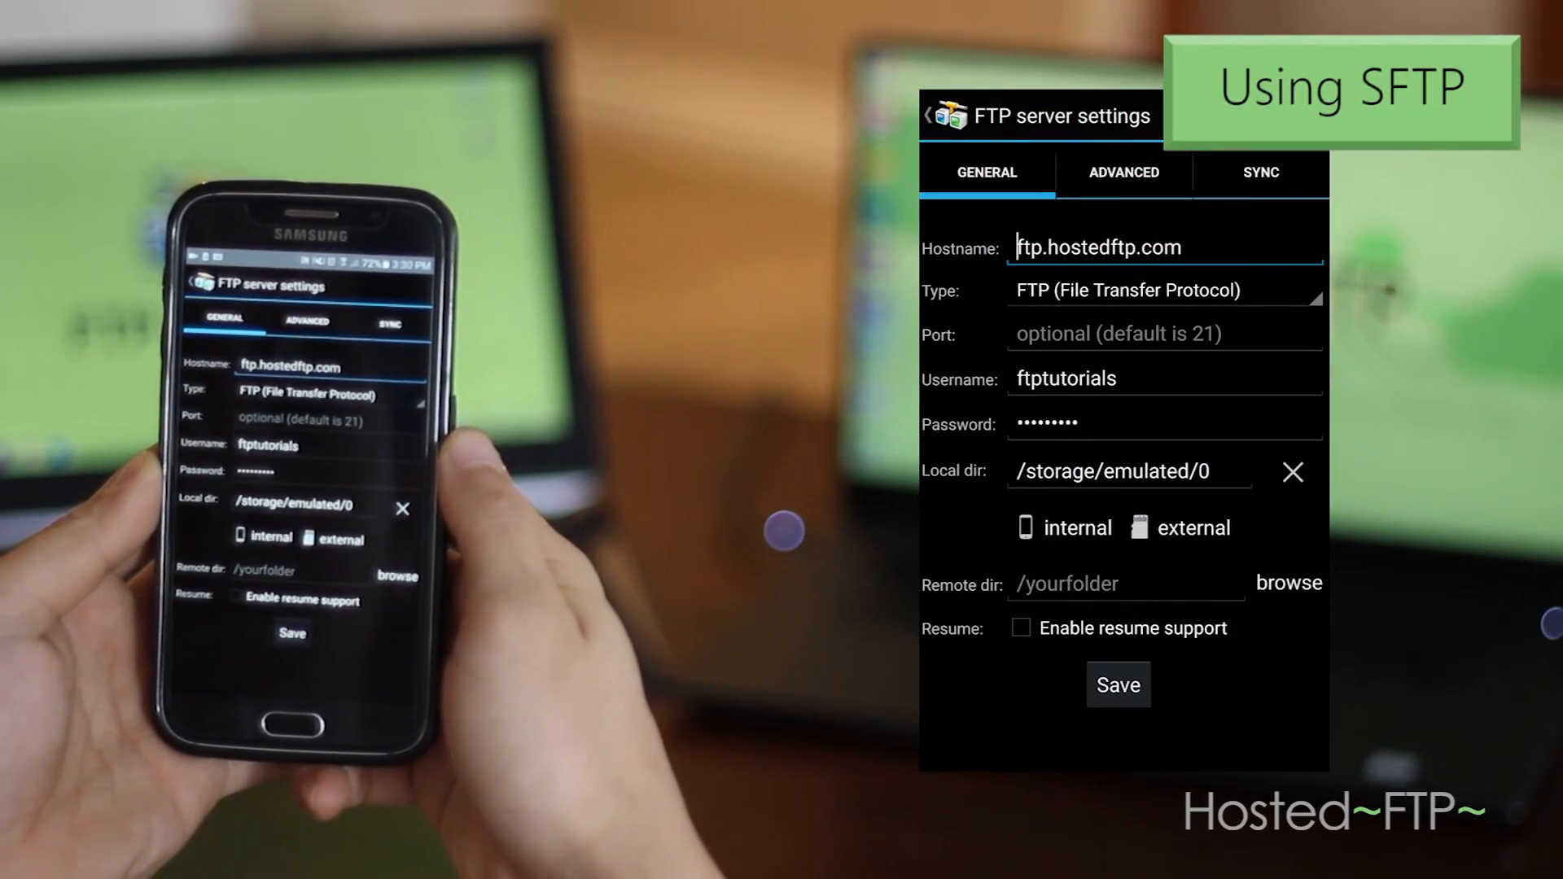
# Switch the server type to SFTP, set remote directory hostedftp, and show Advanced settings
pyautogui.click(1164, 290)
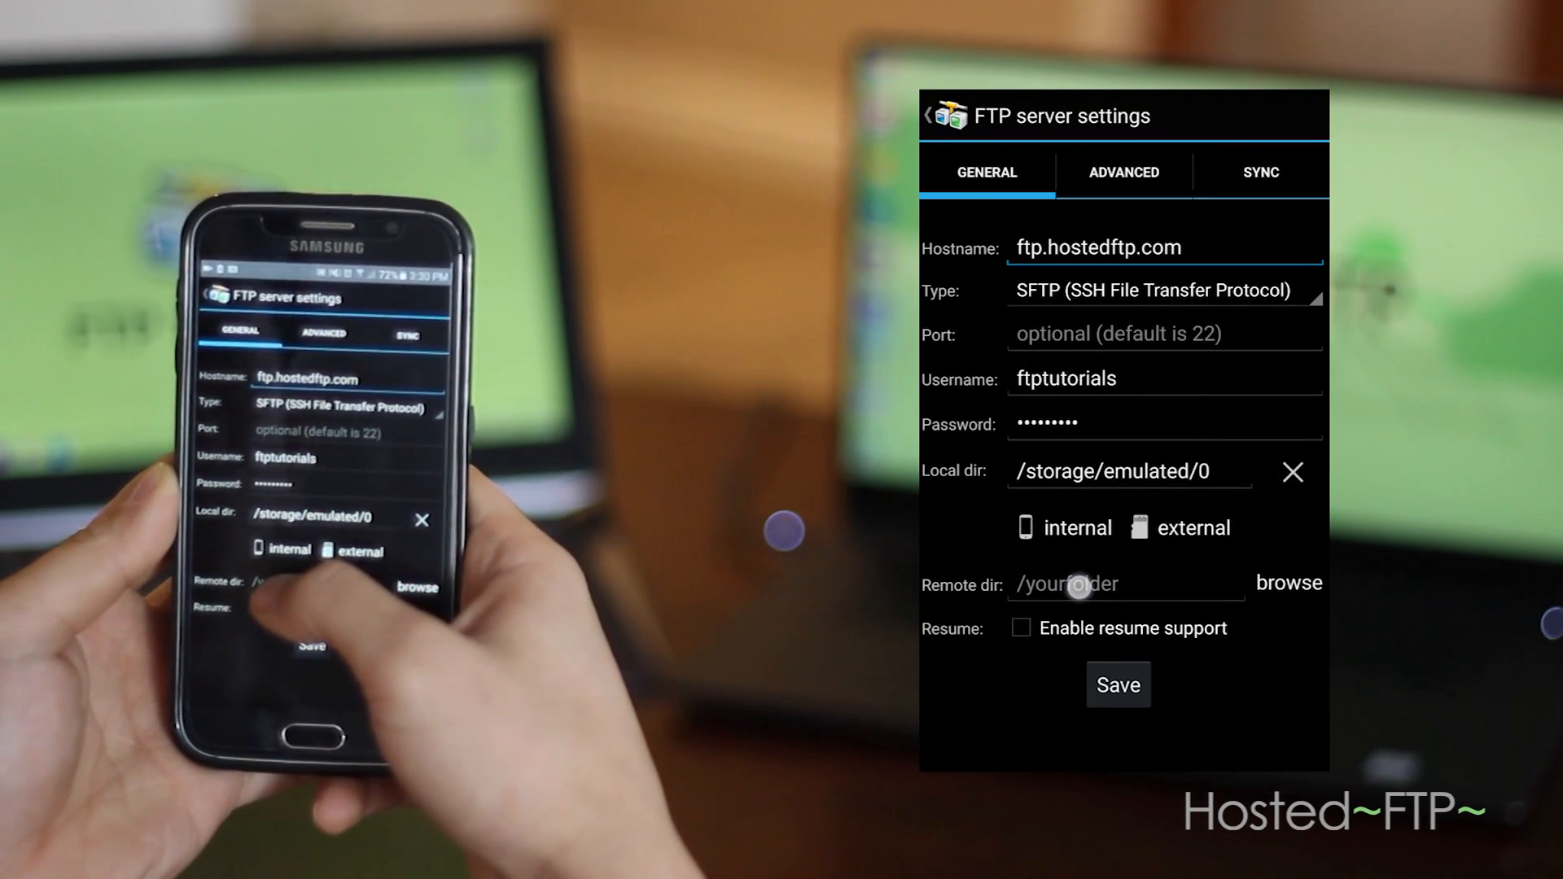
pyautogui.click(1127, 583)
pyautogui.write('hostedftp')
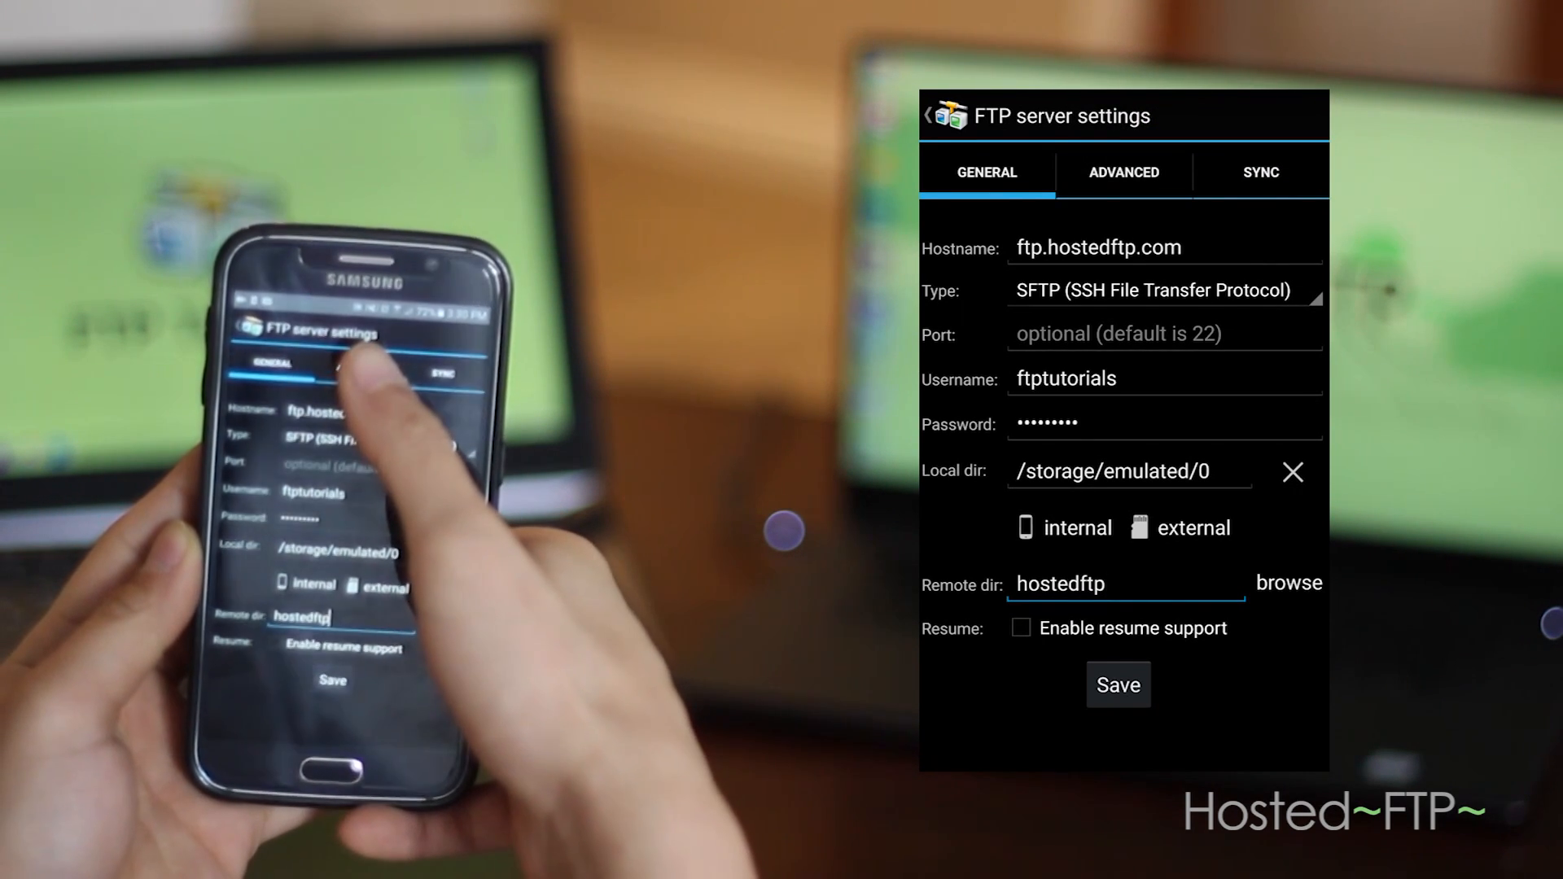
pyautogui.click(1122, 171)
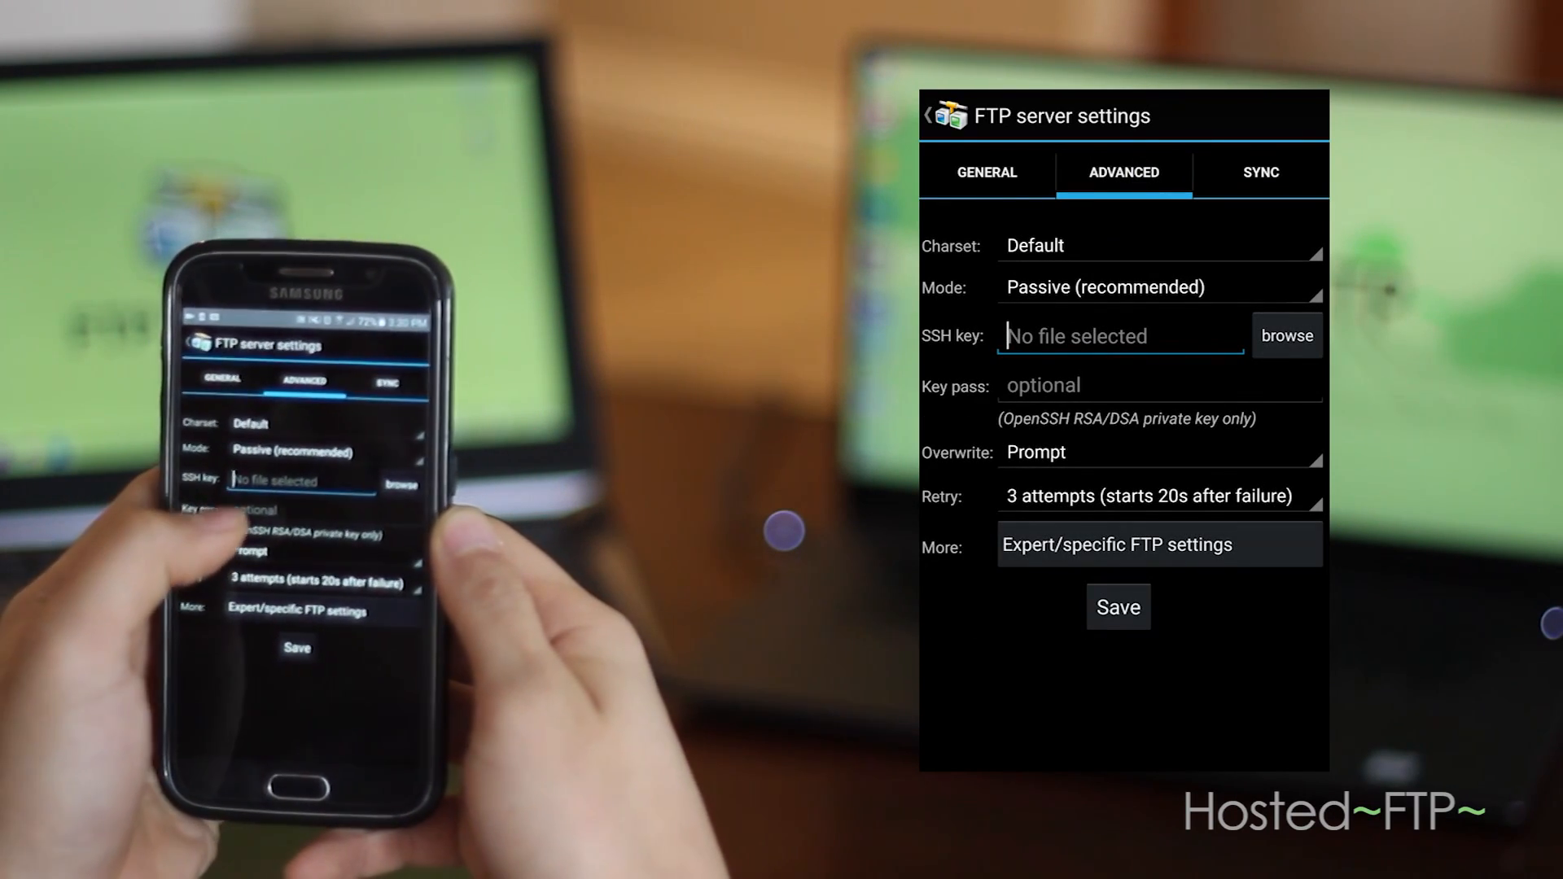
# Save the SFTP server settings, acknowledge the confirmation, and connect to ftp.hostedftp.com
pyautogui.click(1120, 336)
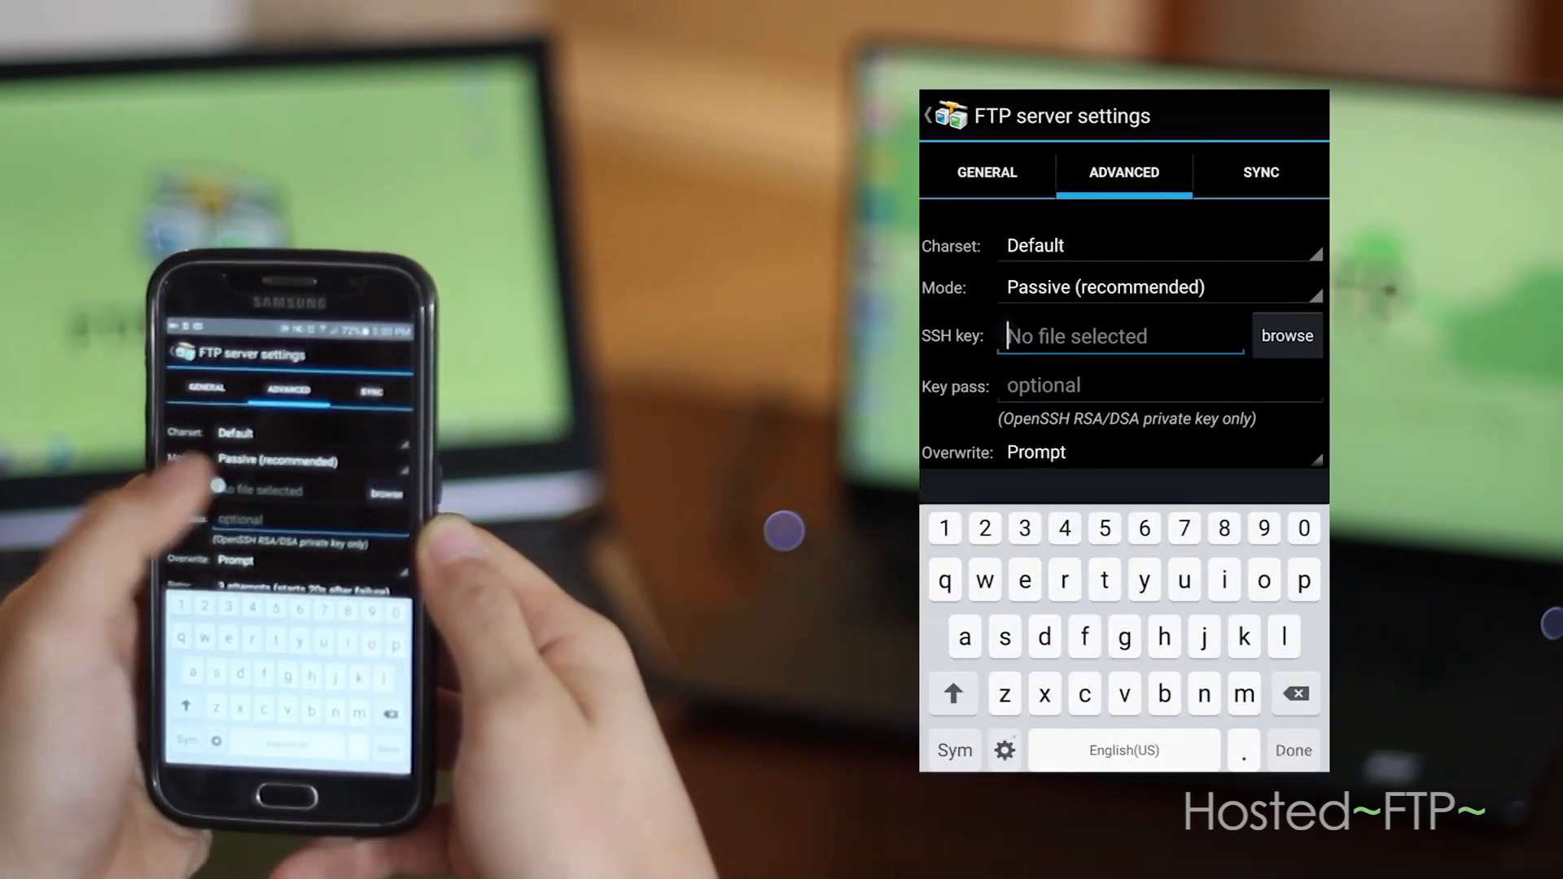
pyautogui.click(1286, 335)
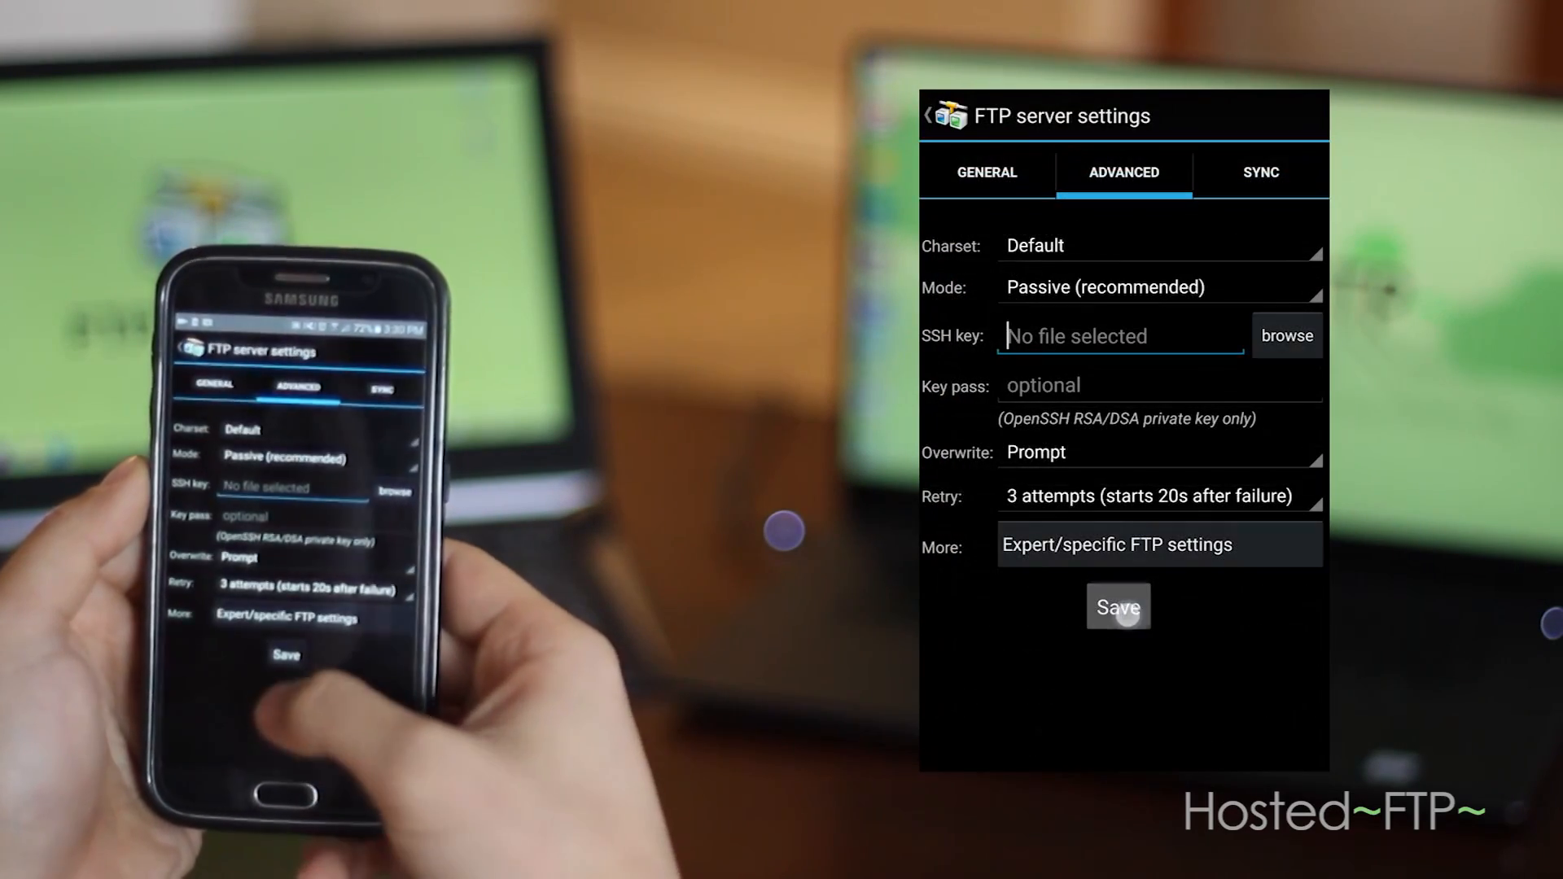
pyautogui.click(1118, 606)
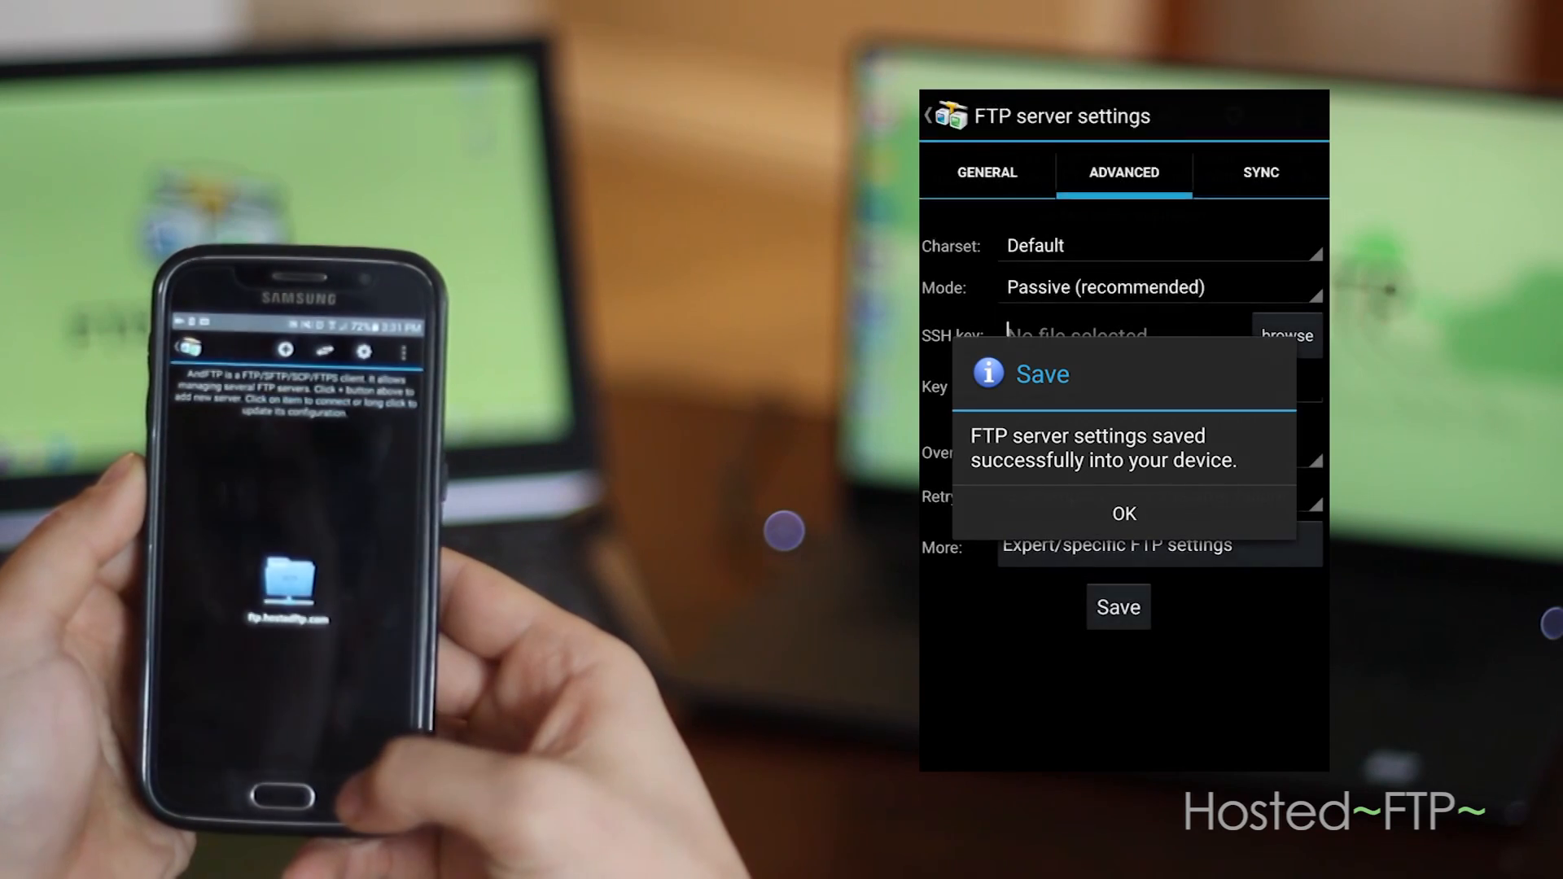
pyautogui.click(1124, 512)
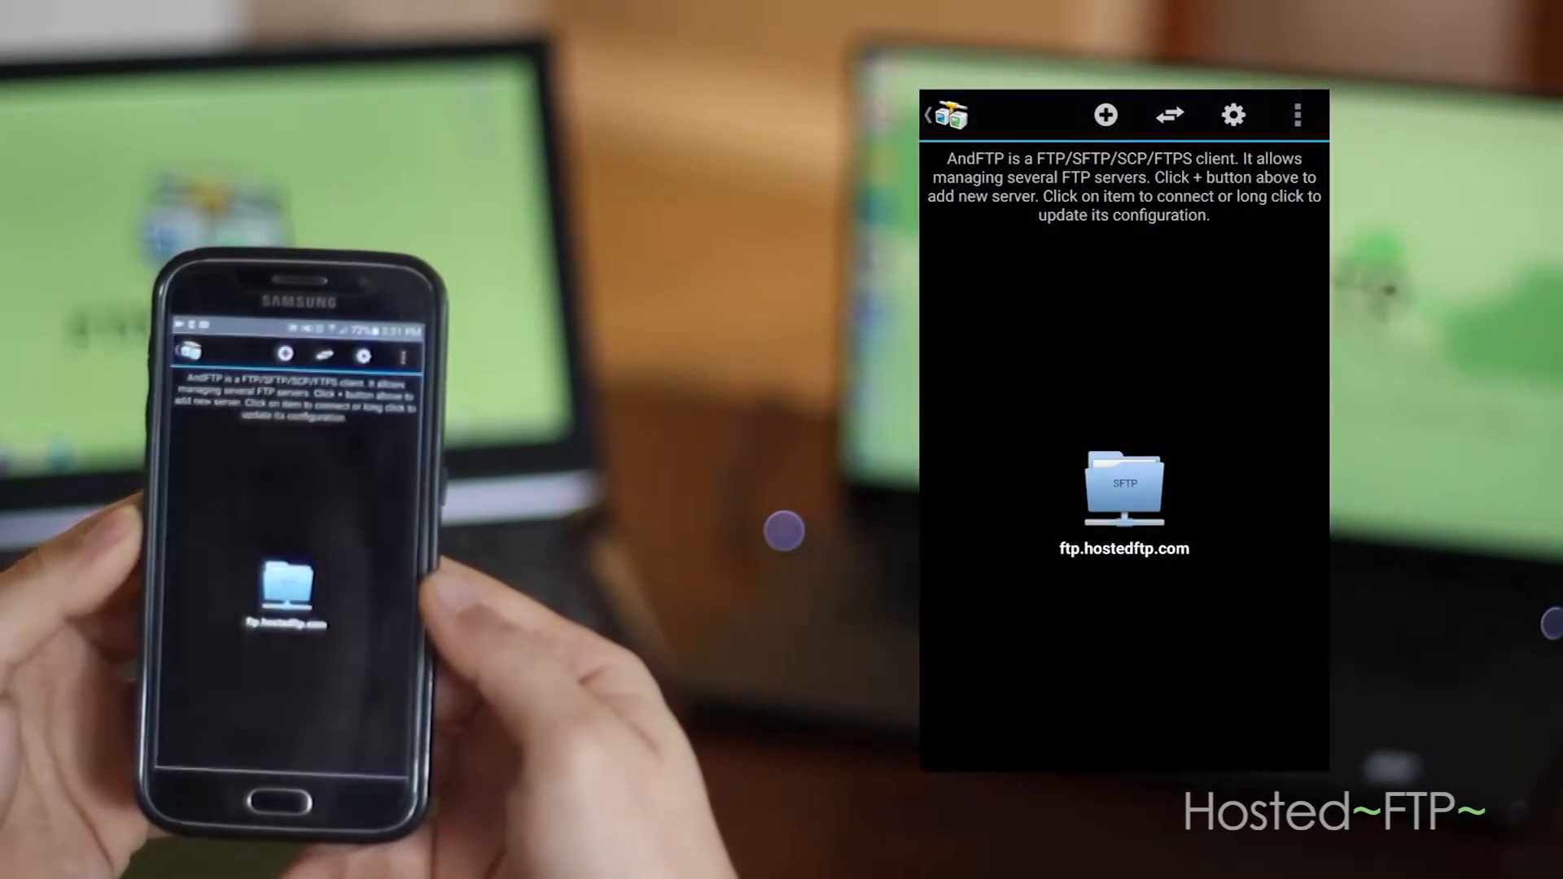
pyautogui.click(1123, 498)
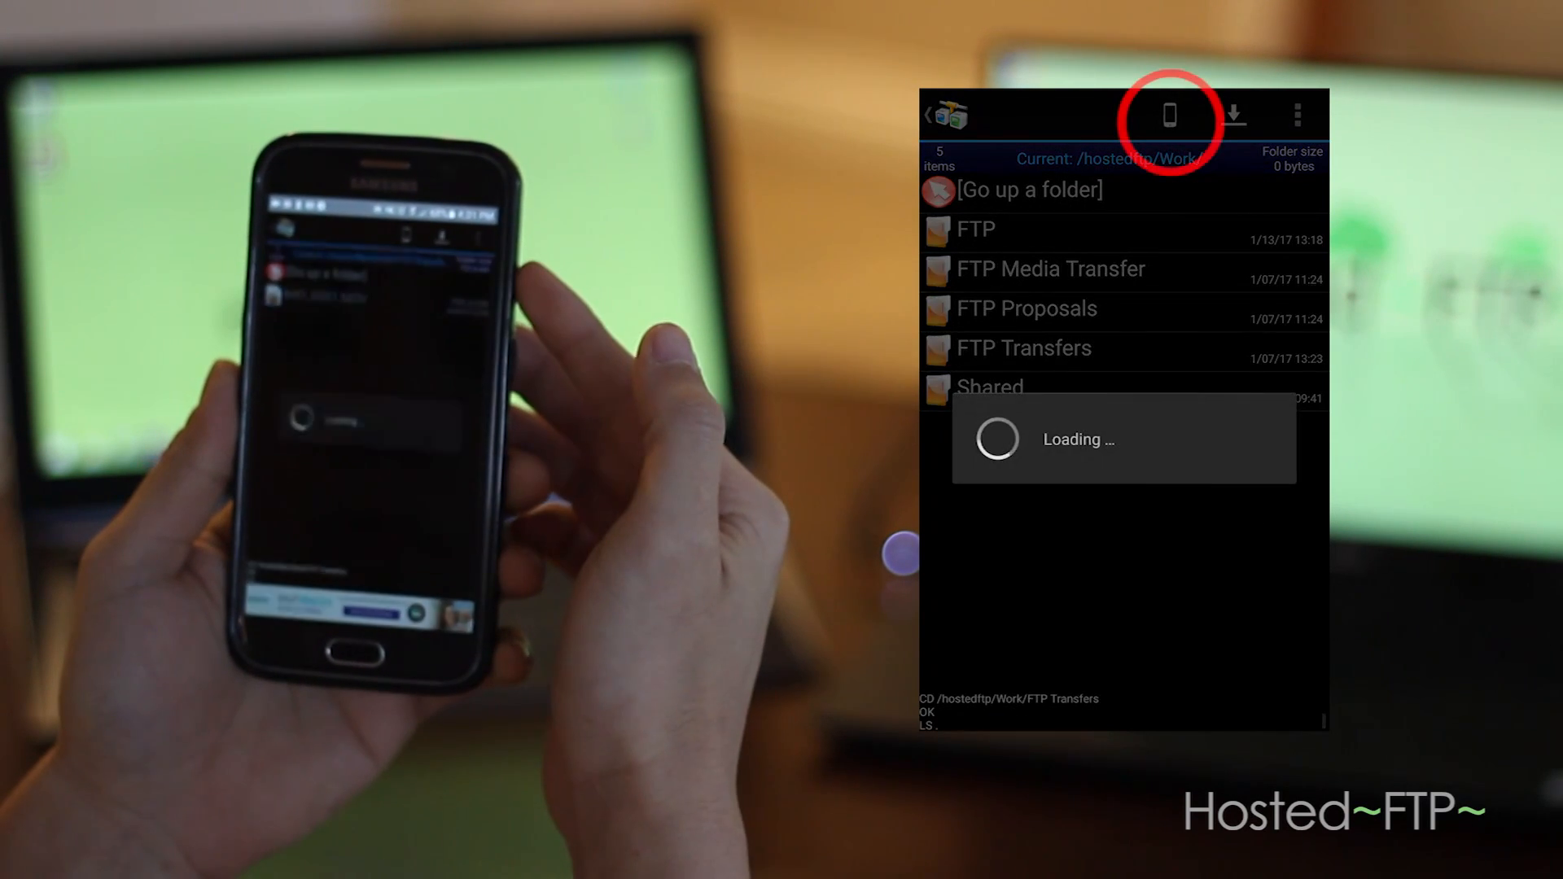
# Mark 20161222_204606.jpg in the phone's DCIM/Camera folder, then return to FTP Transfers
pyautogui.click(1024, 348)
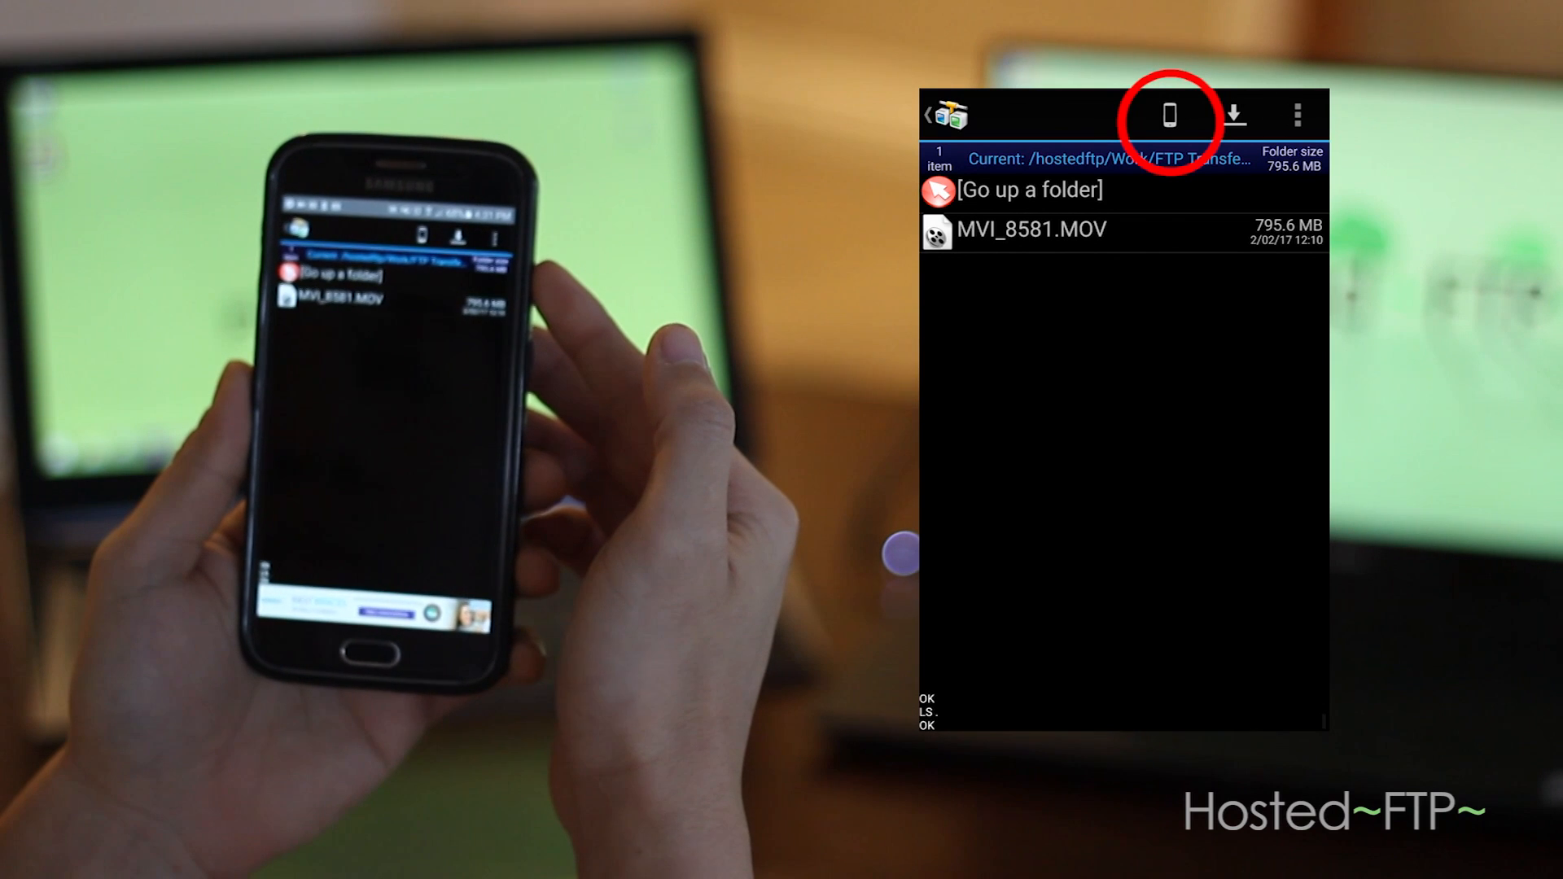
pyautogui.click(1168, 114)
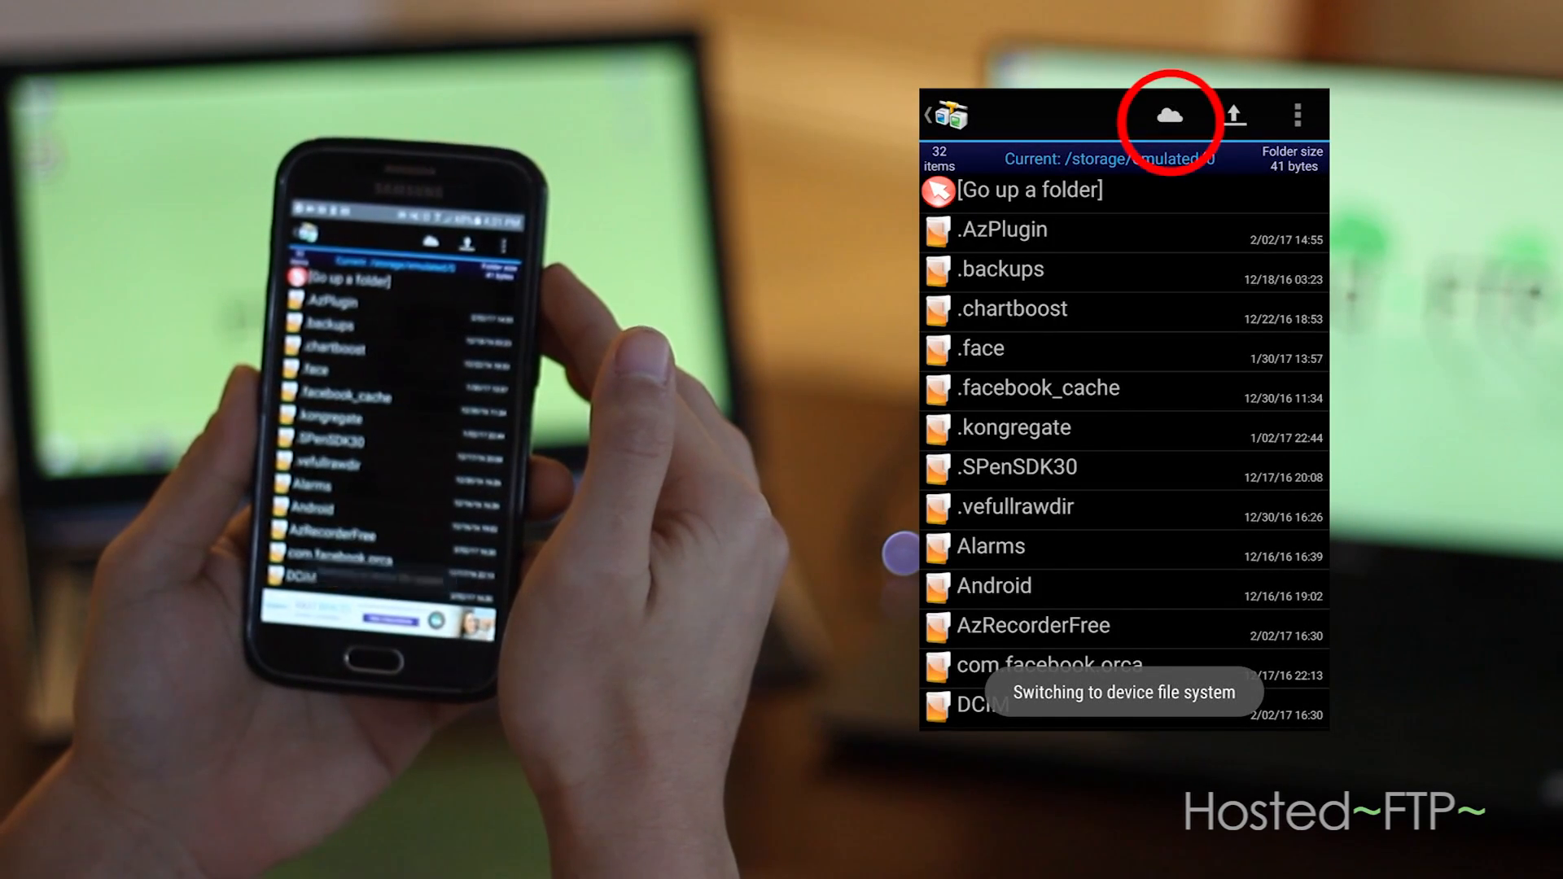
pyautogui.click(1169, 114)
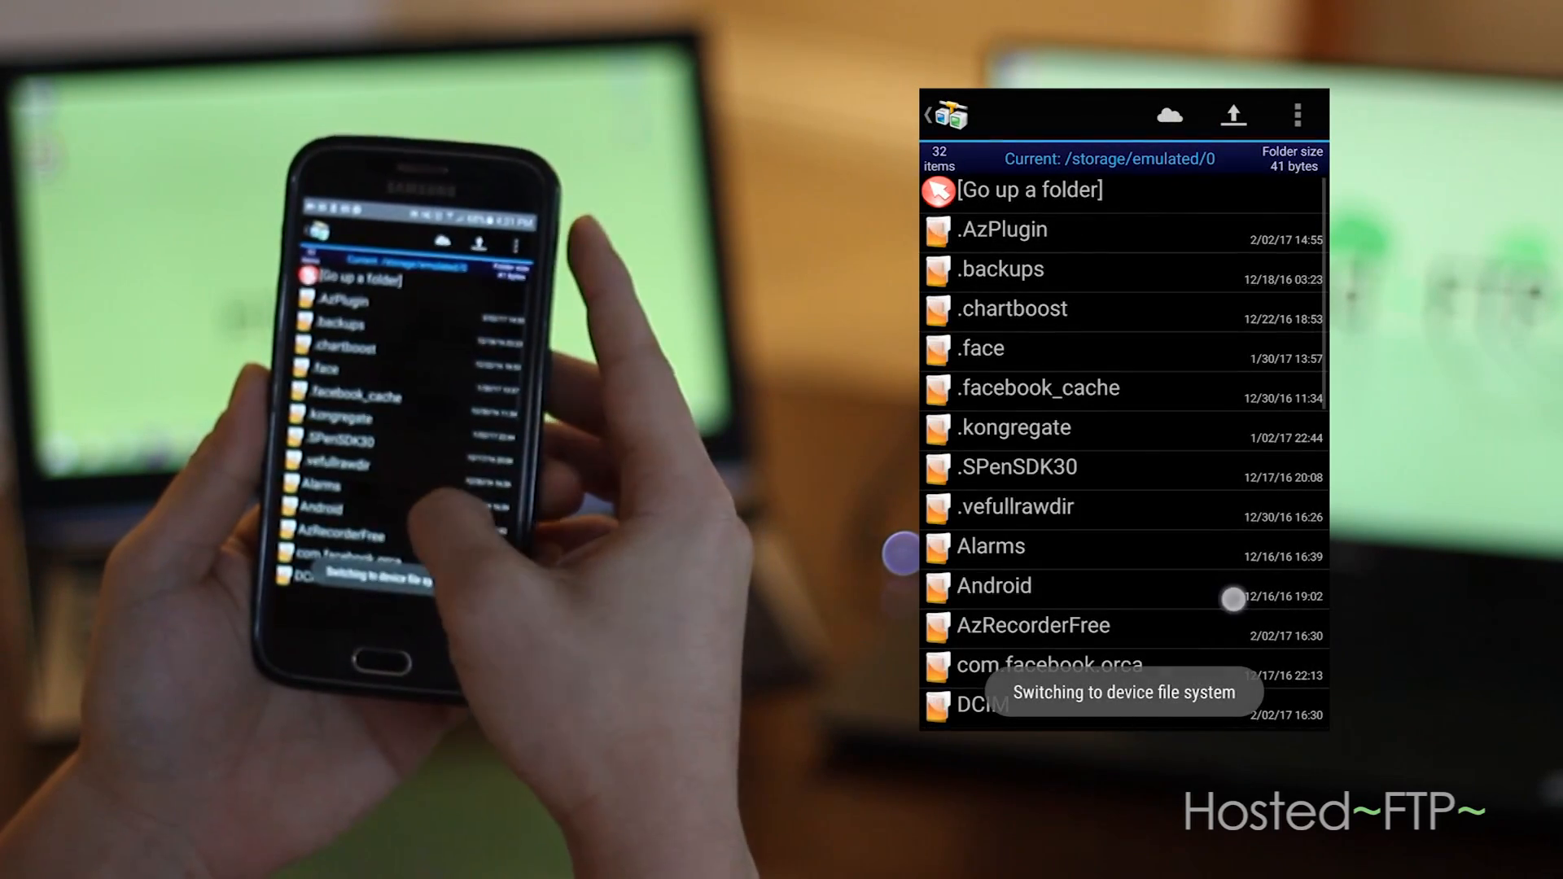
pyautogui.click(991, 707)
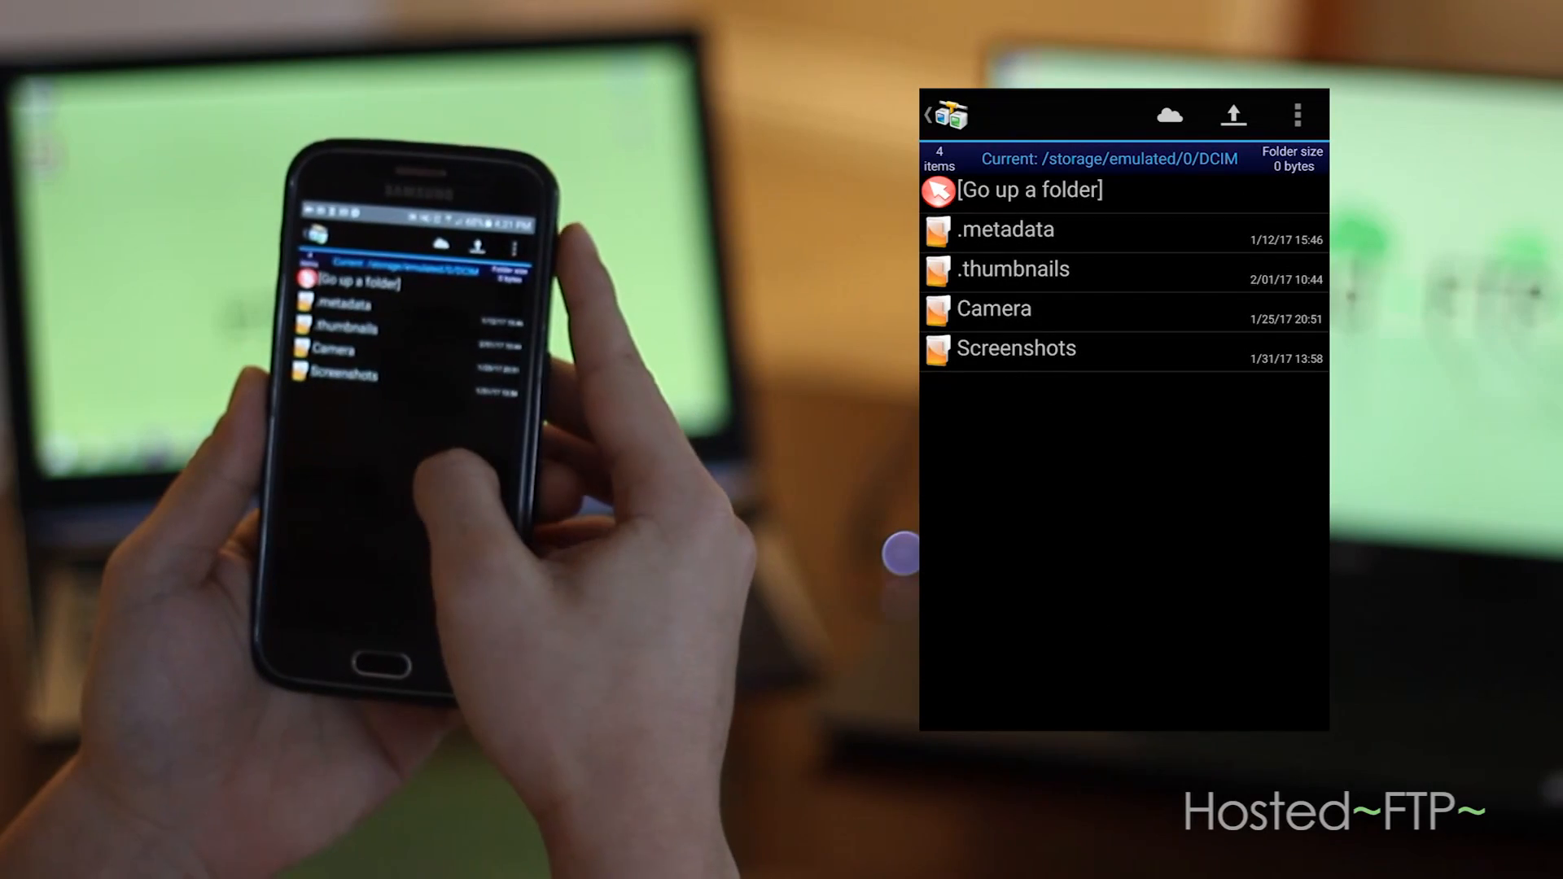
pyautogui.click(994, 308)
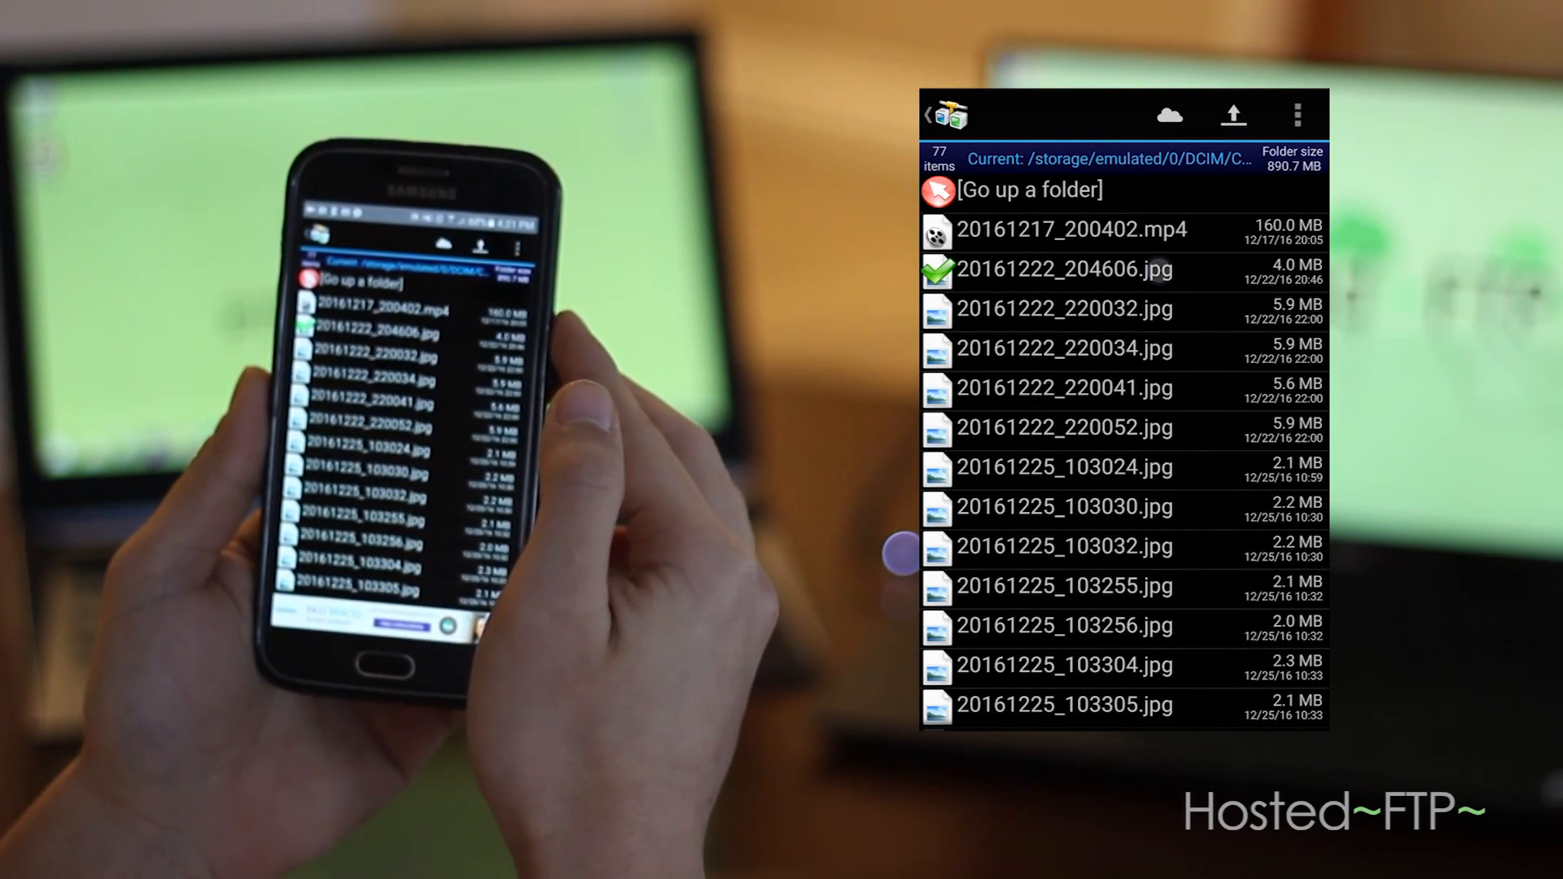
pyautogui.click(1168, 114)
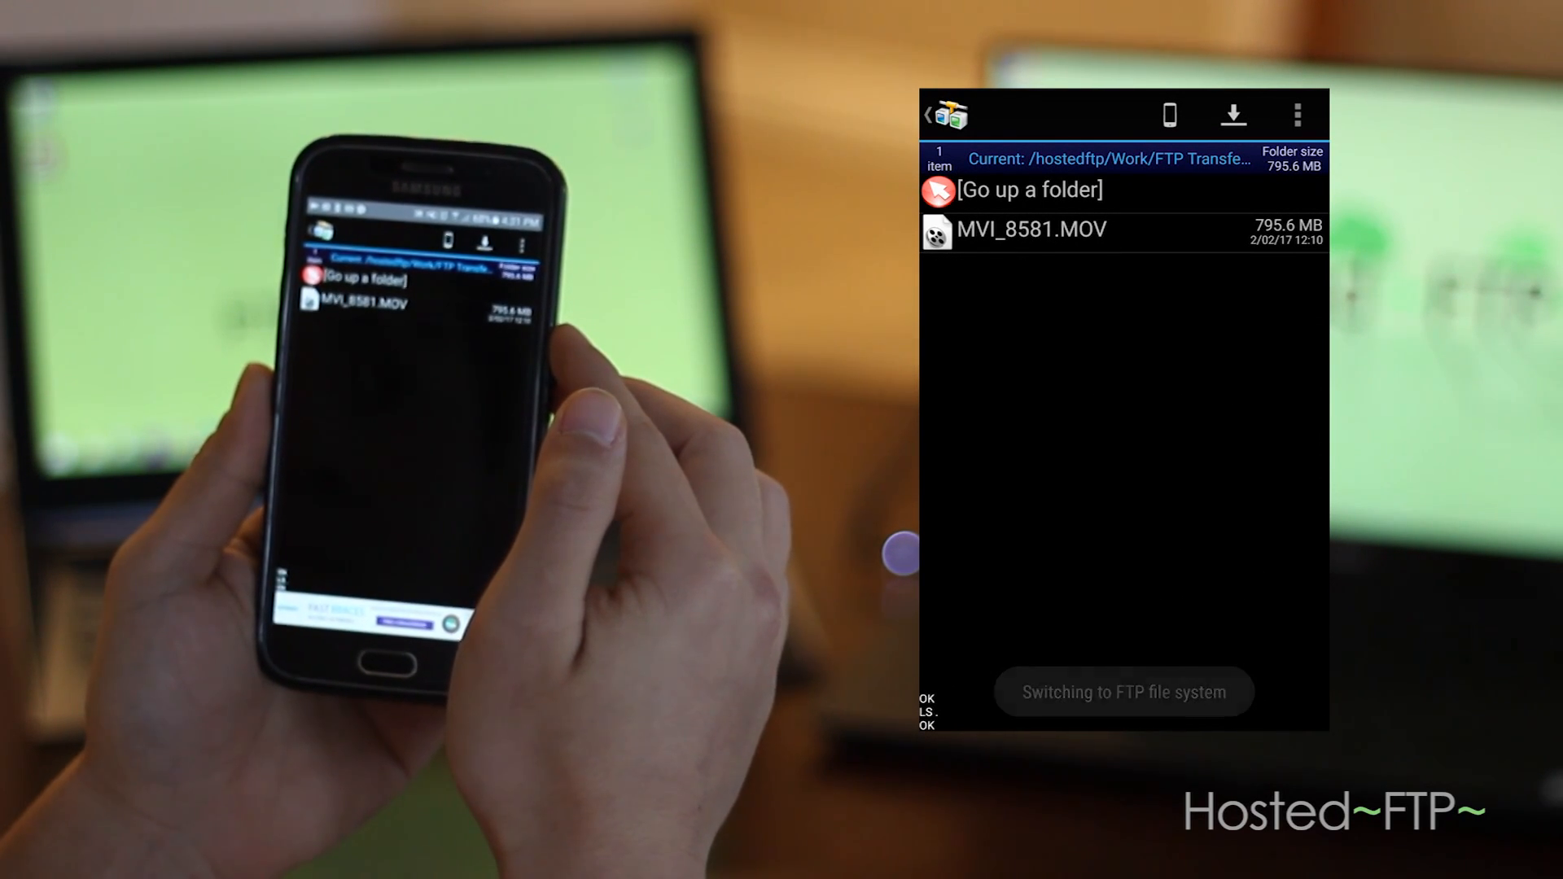
# Upload the marked photo 20161222_204606.jpg into the server's FTP Transfers folder
pyautogui.click(1169, 115)
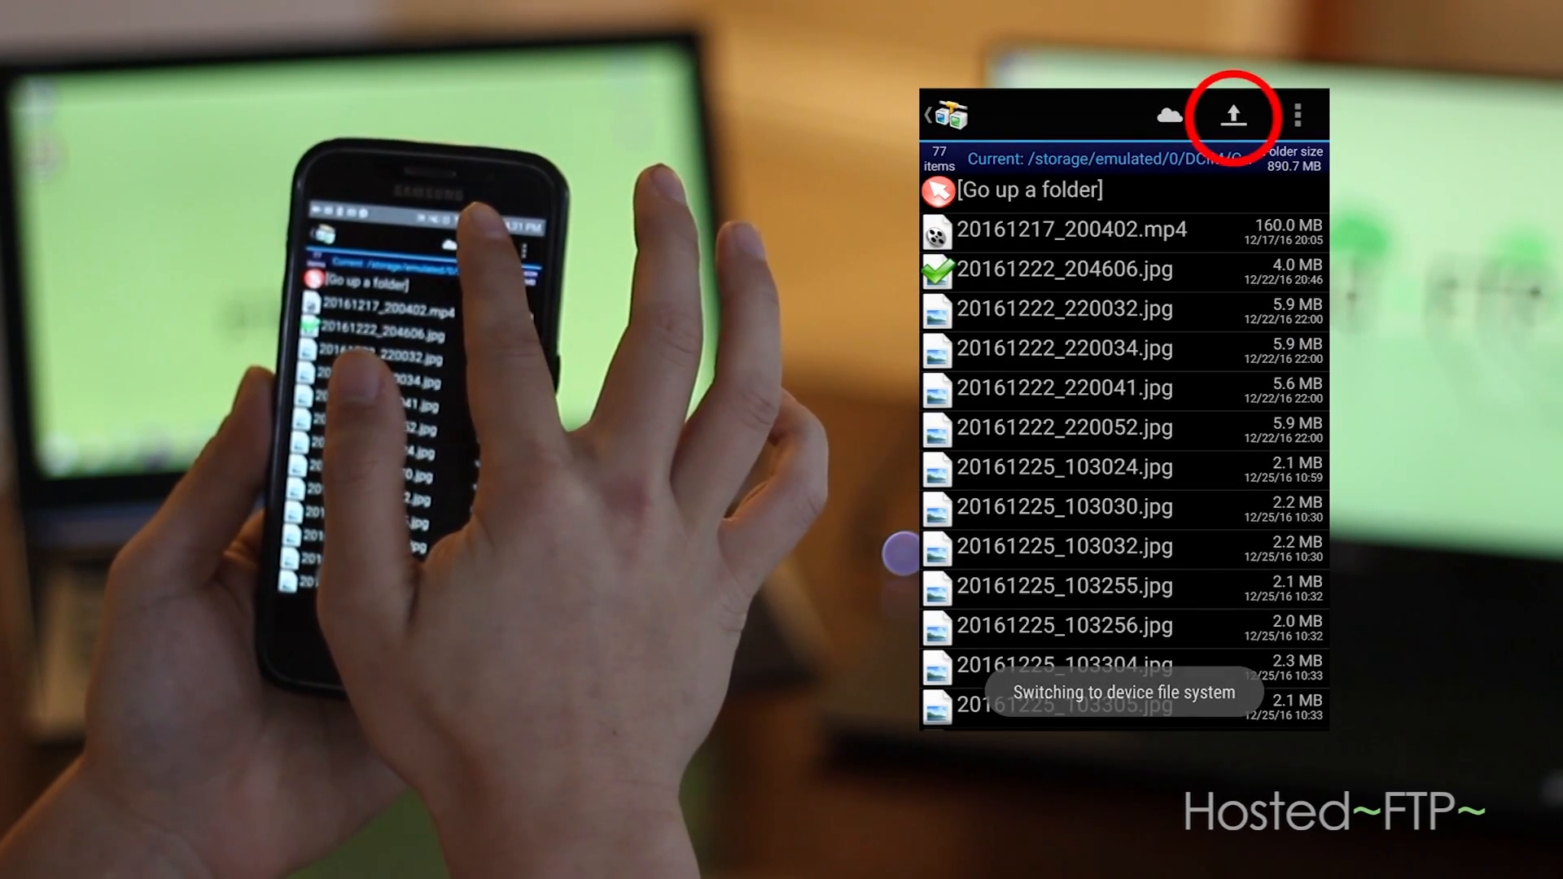
pyautogui.click(1233, 114)
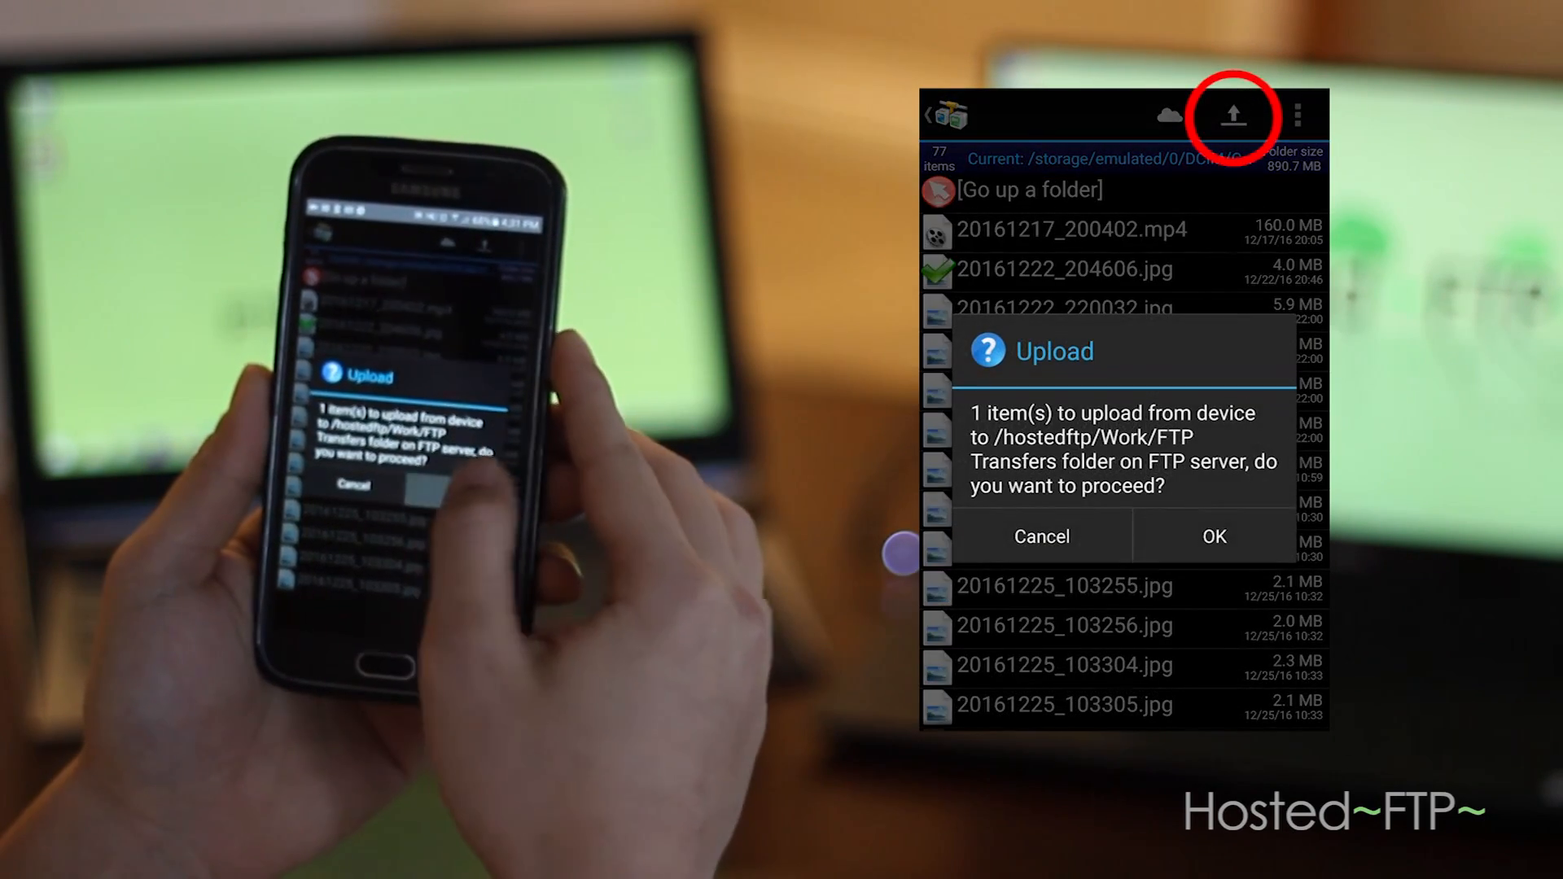
pyautogui.click(1214, 536)
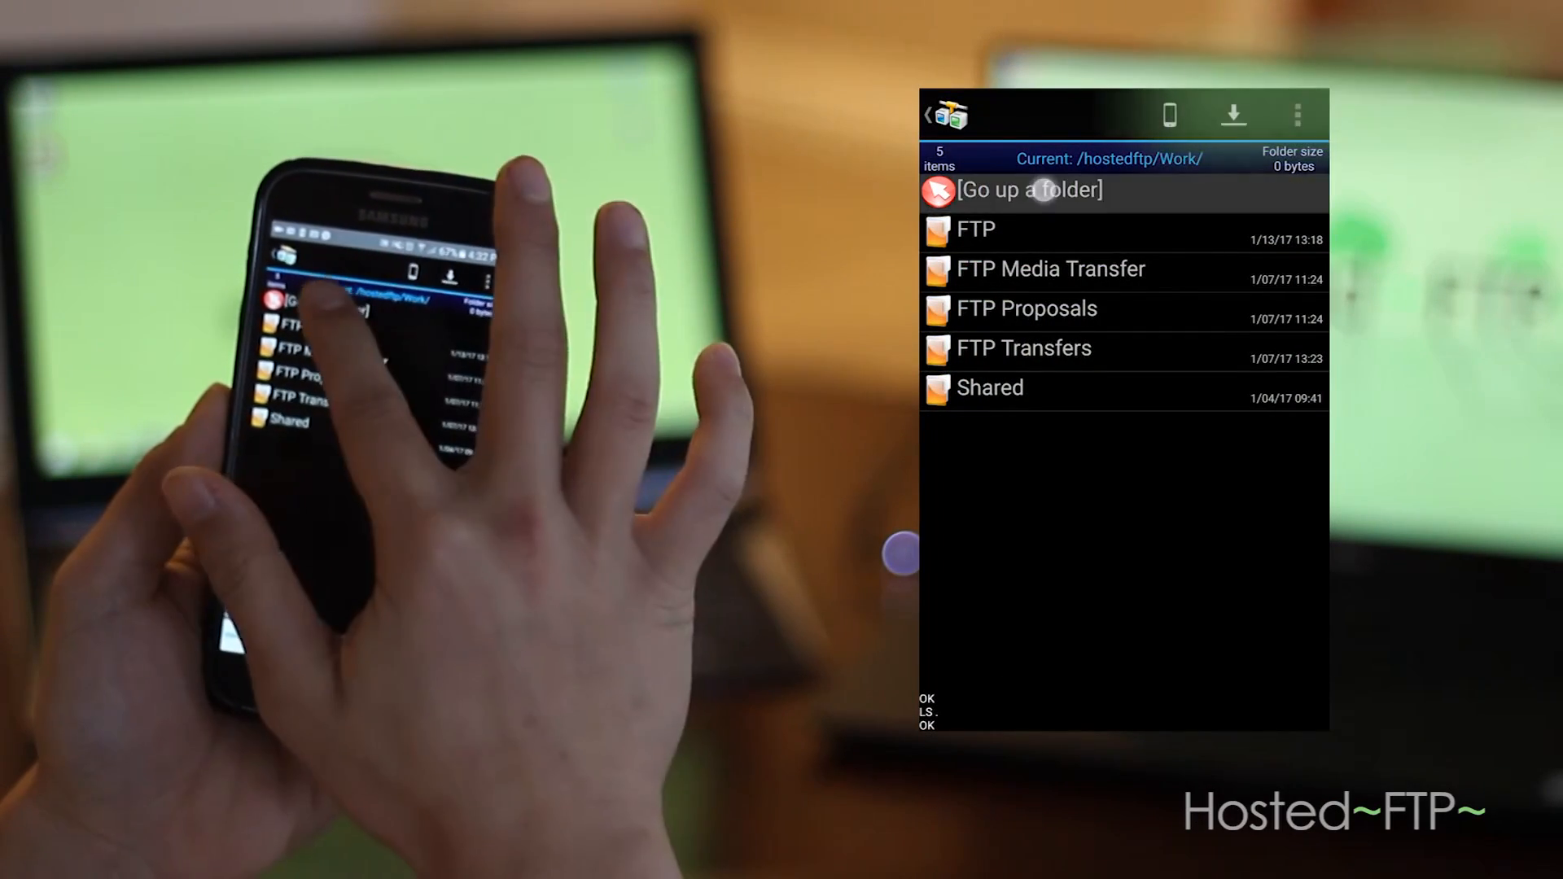
# Download 20161222_204606.jpg from FTP Transfers into the phone's Download folder
pyautogui.click(1030, 190)
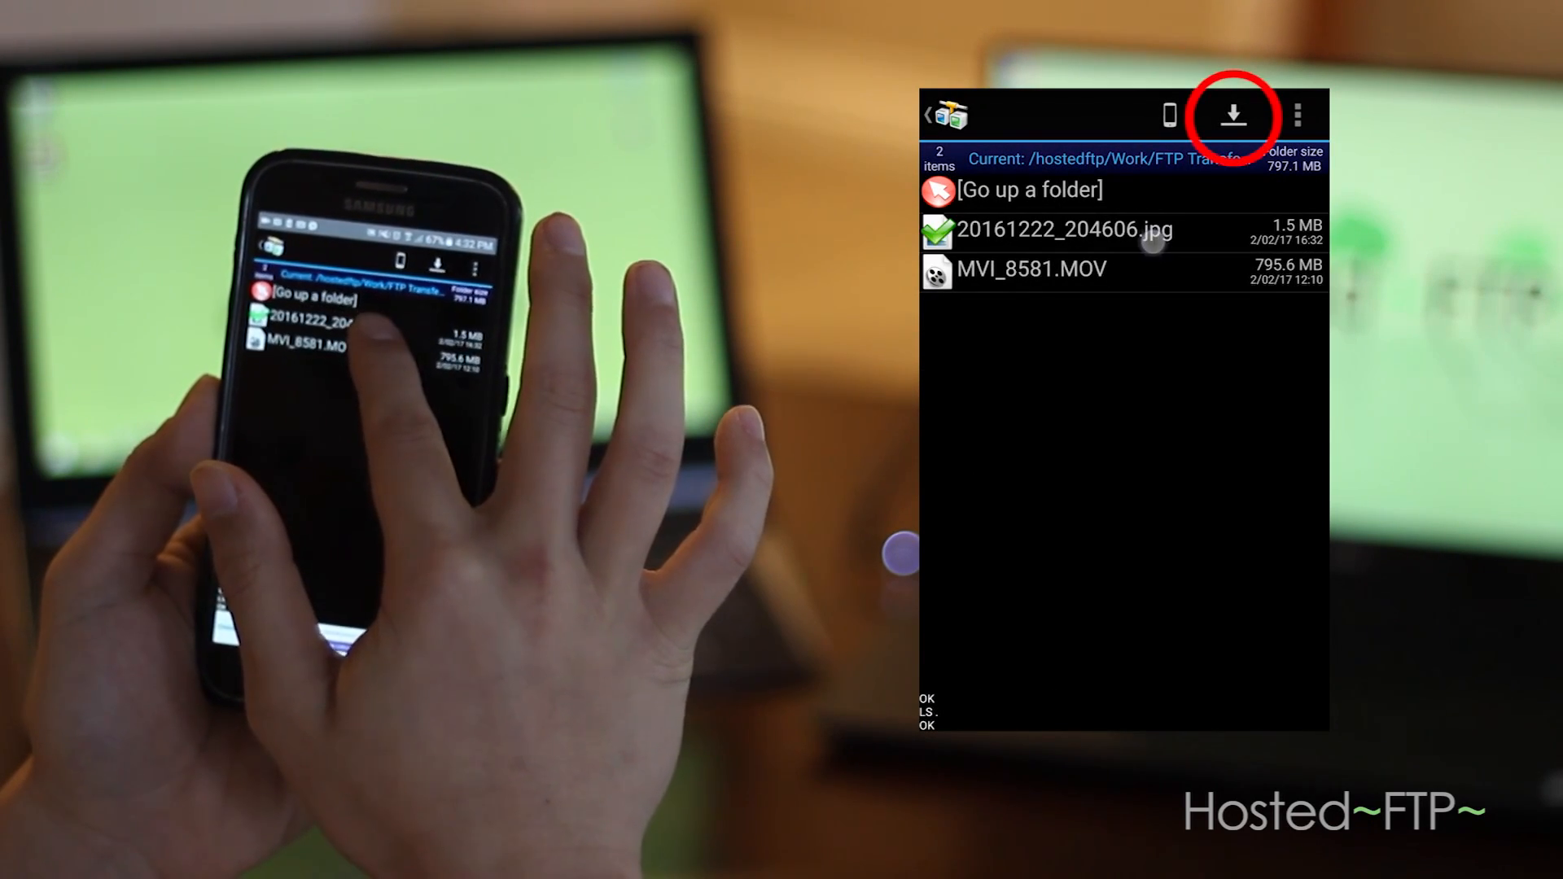
pyautogui.click(1234, 114)
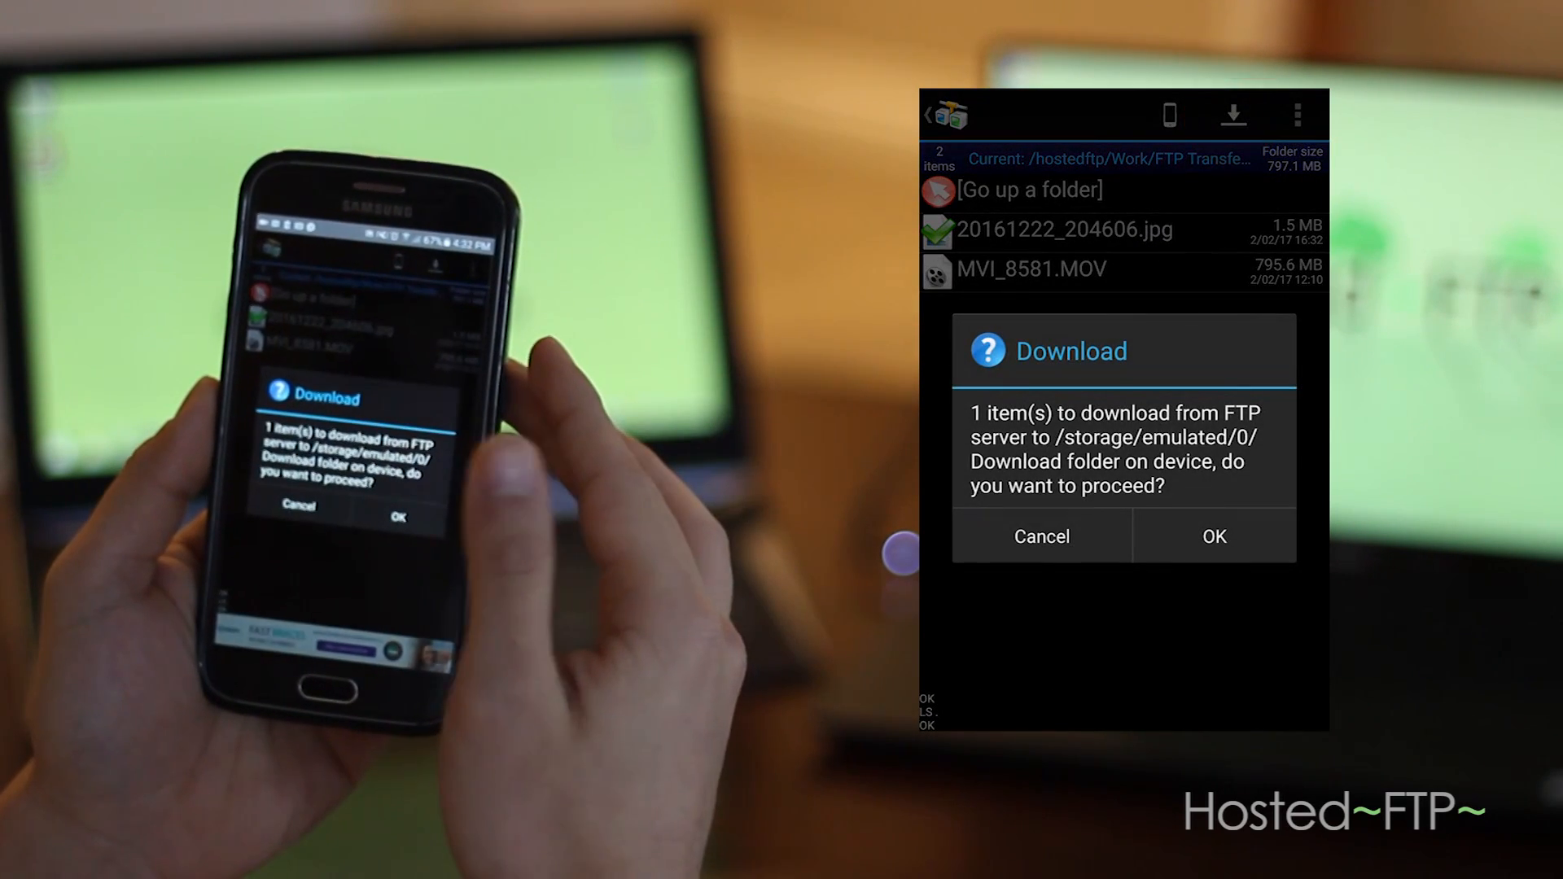
pyautogui.click(1212, 536)
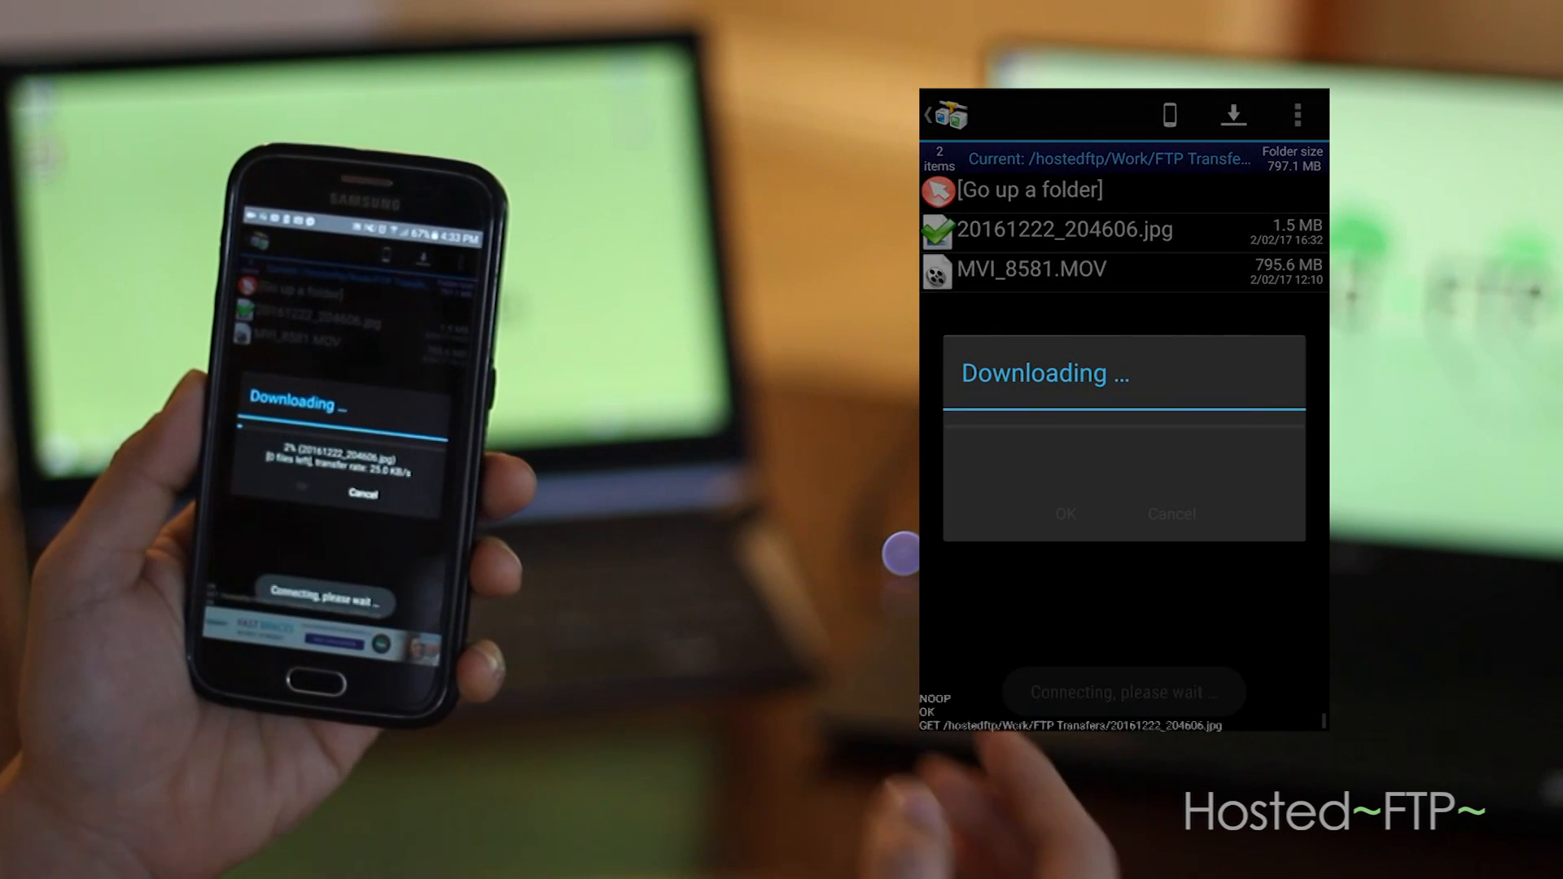